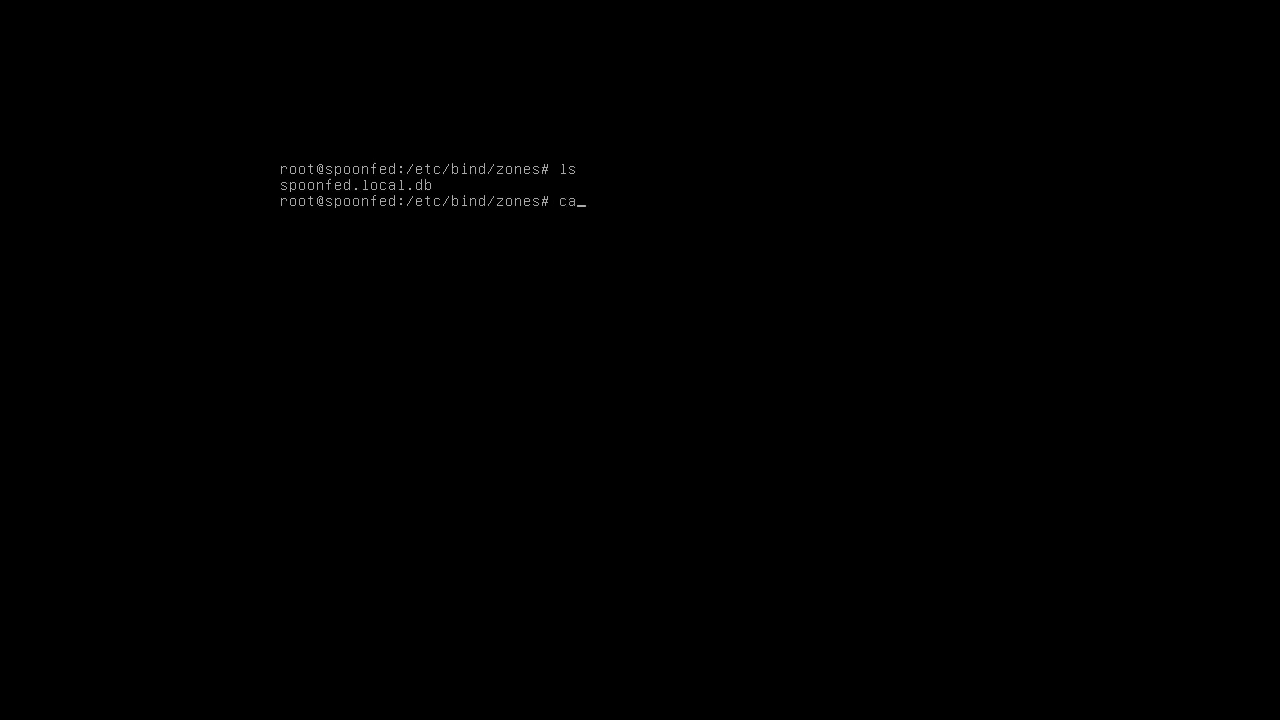
Display the local zone definitions with cat /etc/bind/named.conf.local.
type("t /etc/bind/")
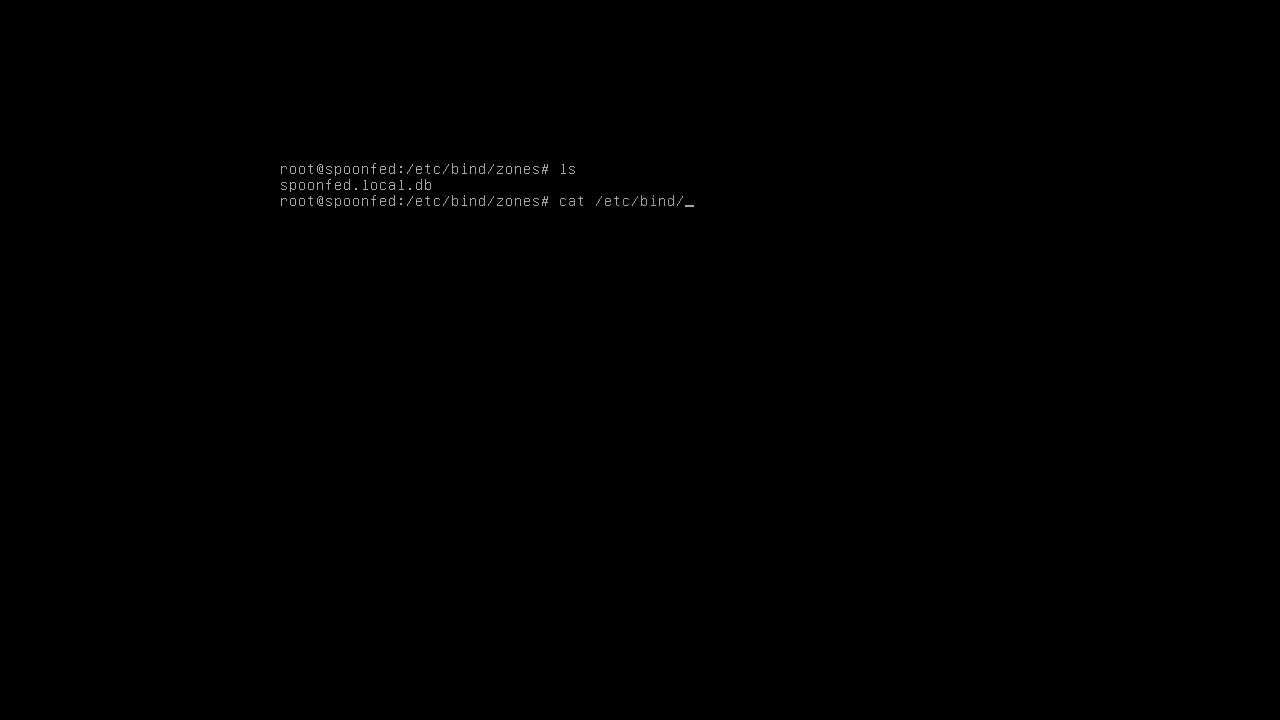
type("named.conf")
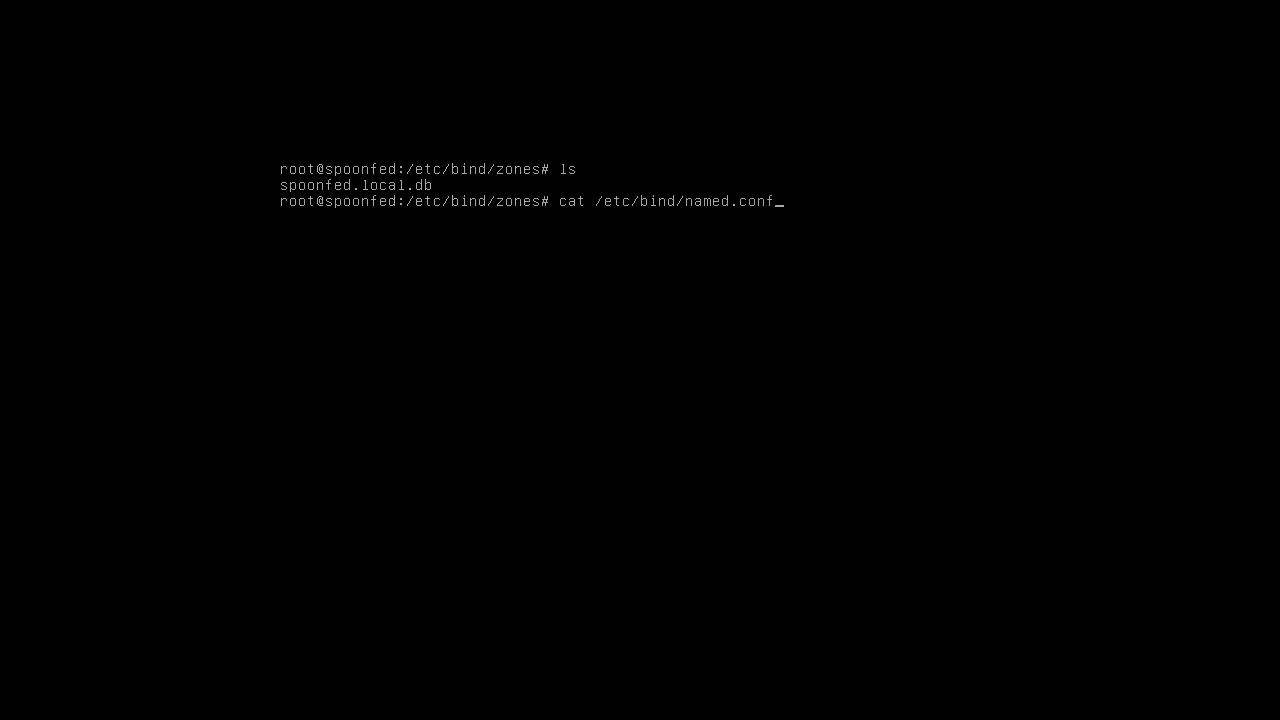
type(".local")
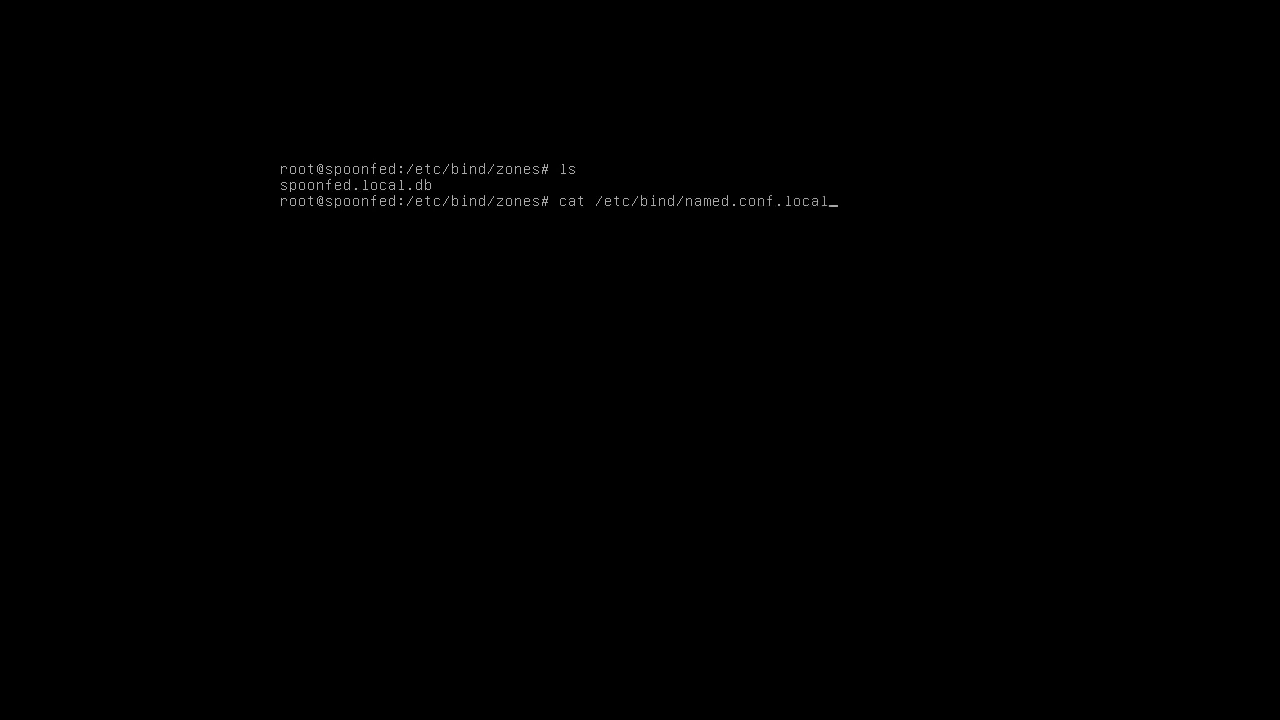
key("Return")
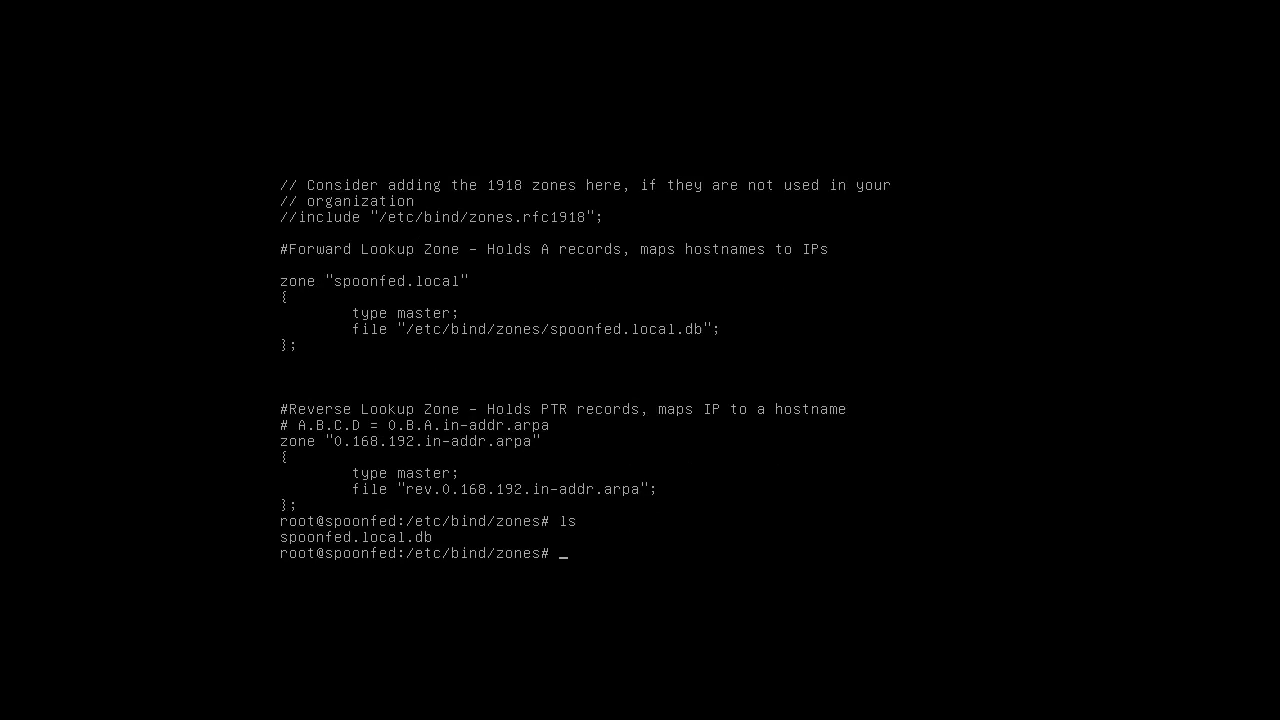
Open spoonfed.local.db in nano for editing.
type("nano spoonfed.local.db")
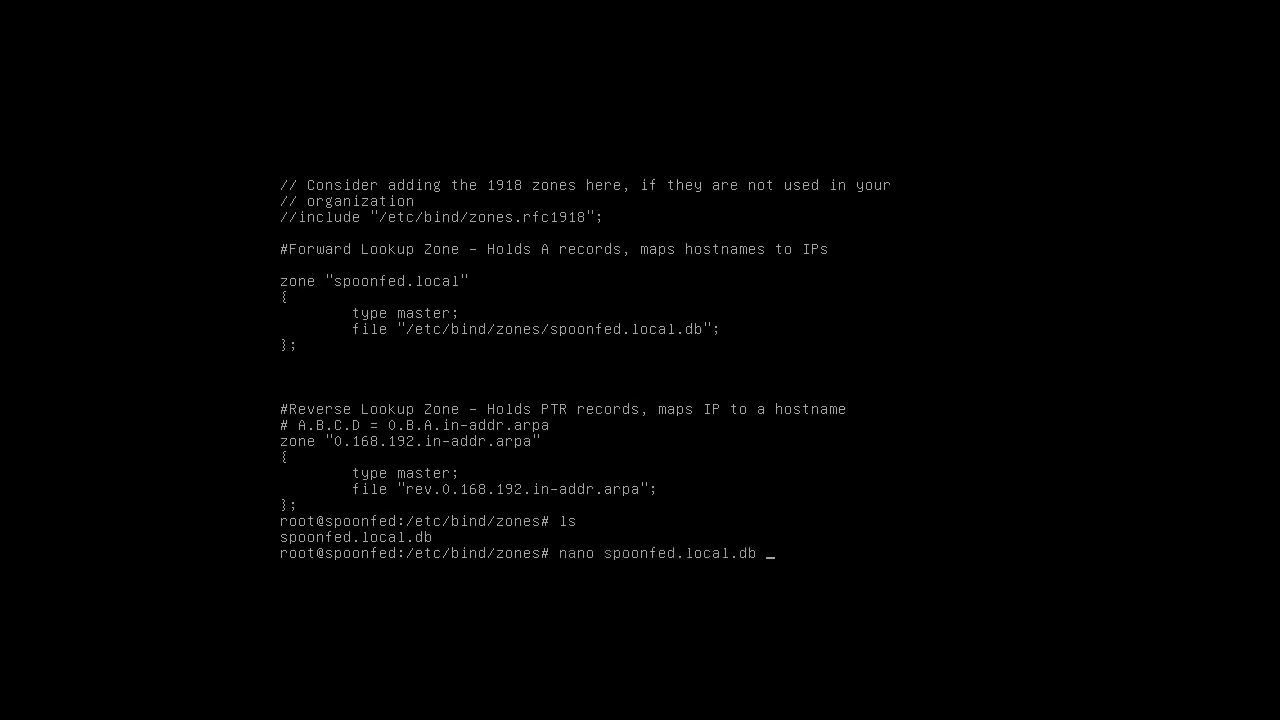
key("Return")
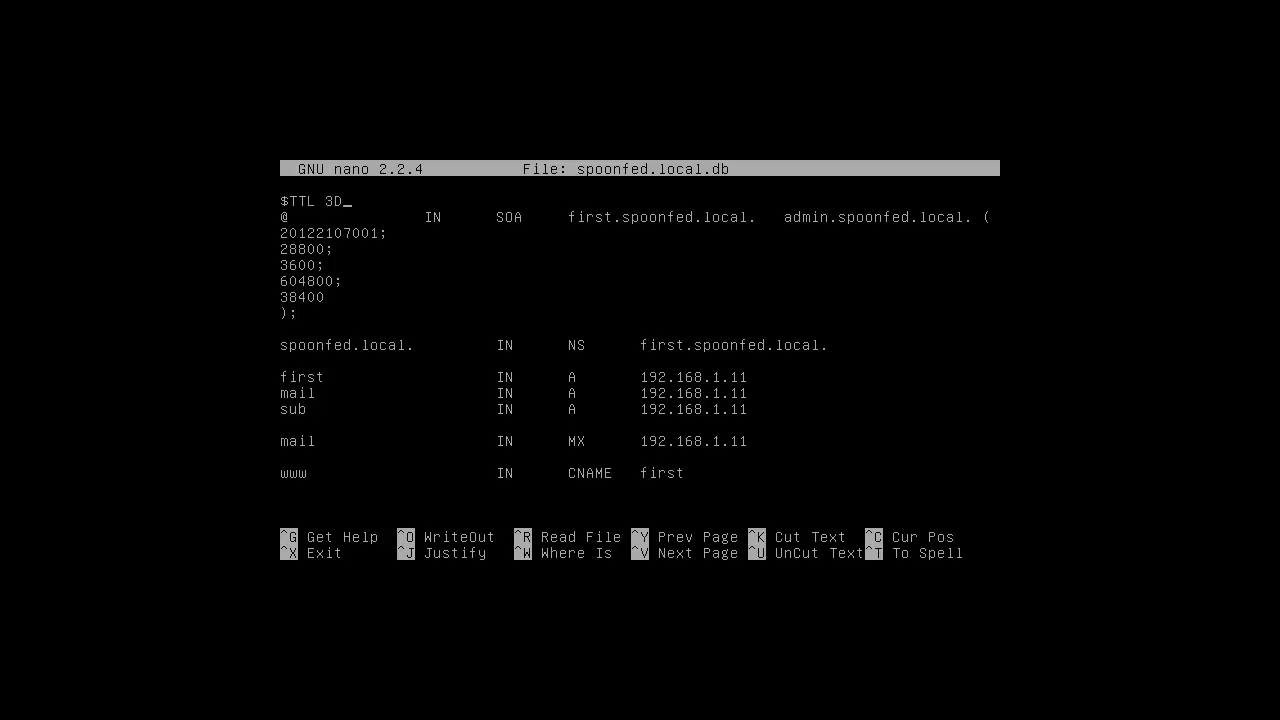
Add ';' after $TTL 3D and fix the dot in first.spoonfed.local. on the SOA line.
type(";")
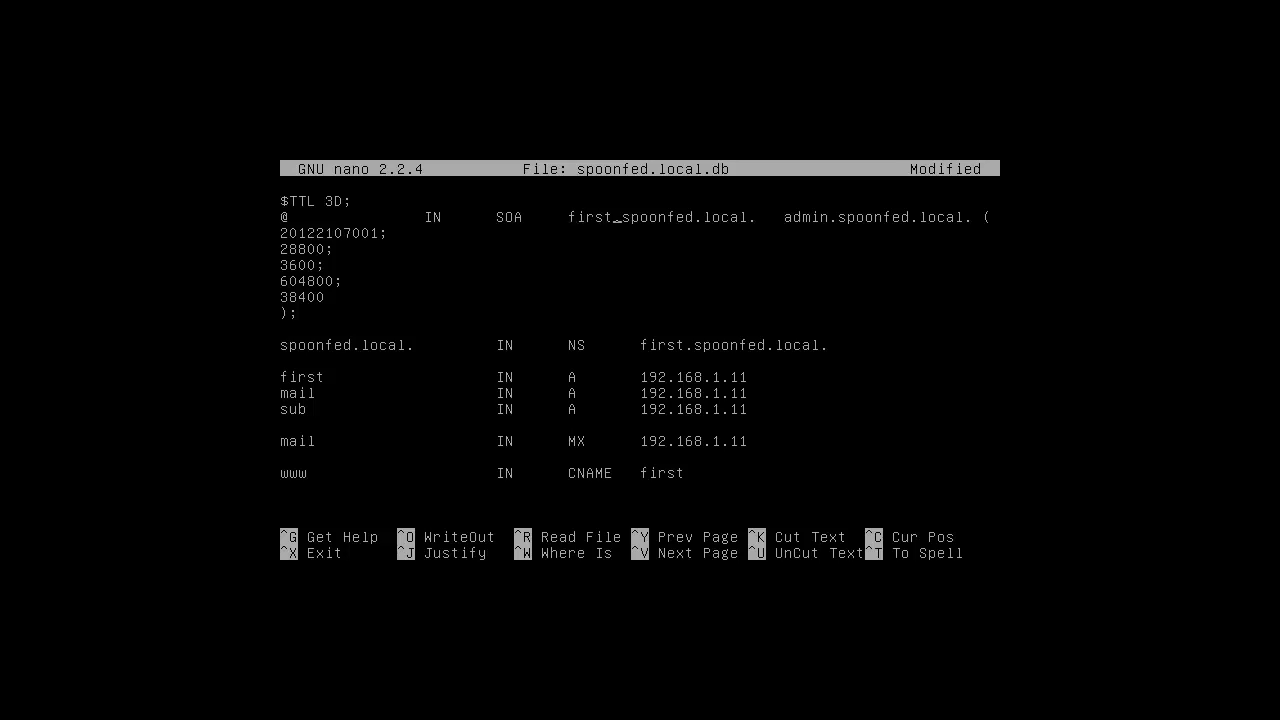
type(".")
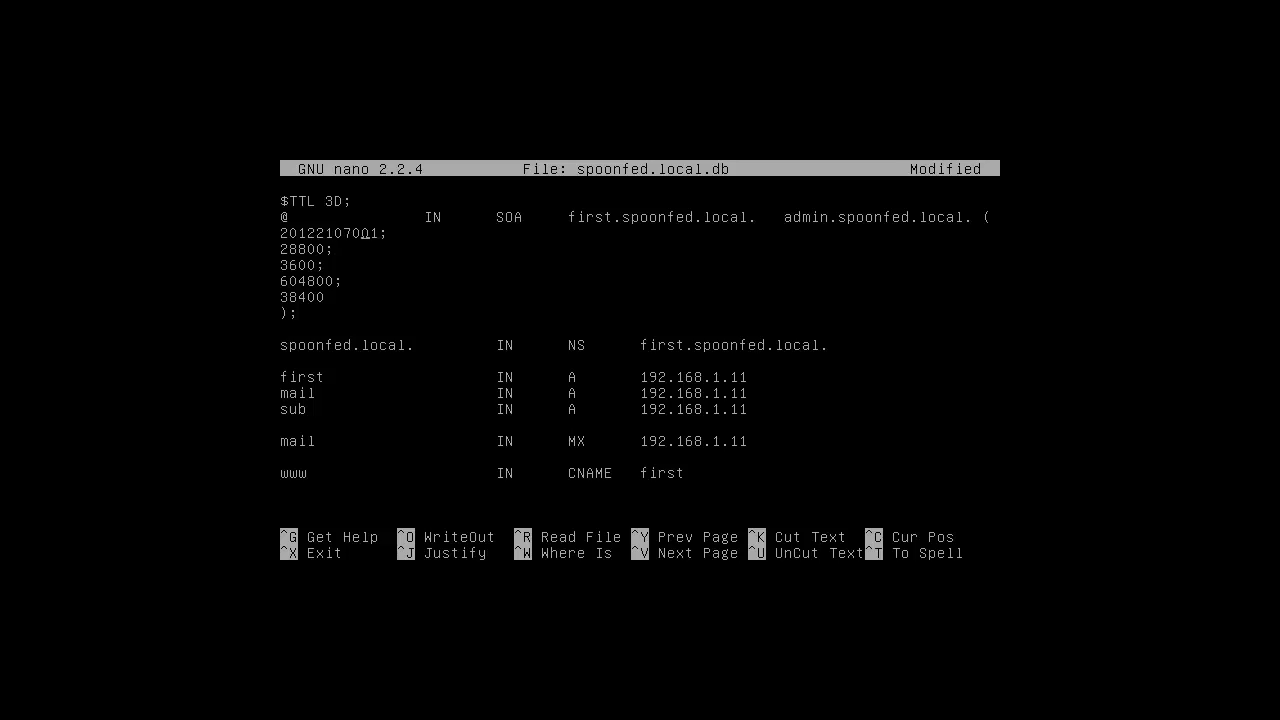
type("1")
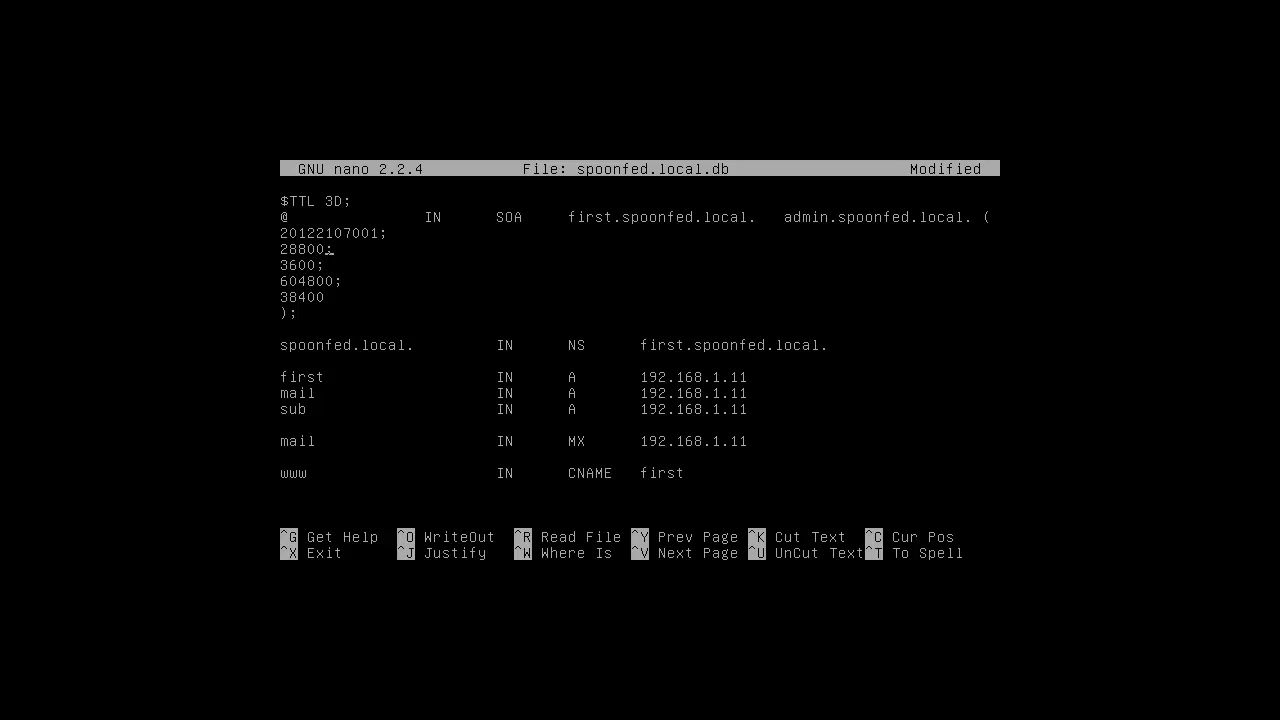
mouse_move(536, 270)
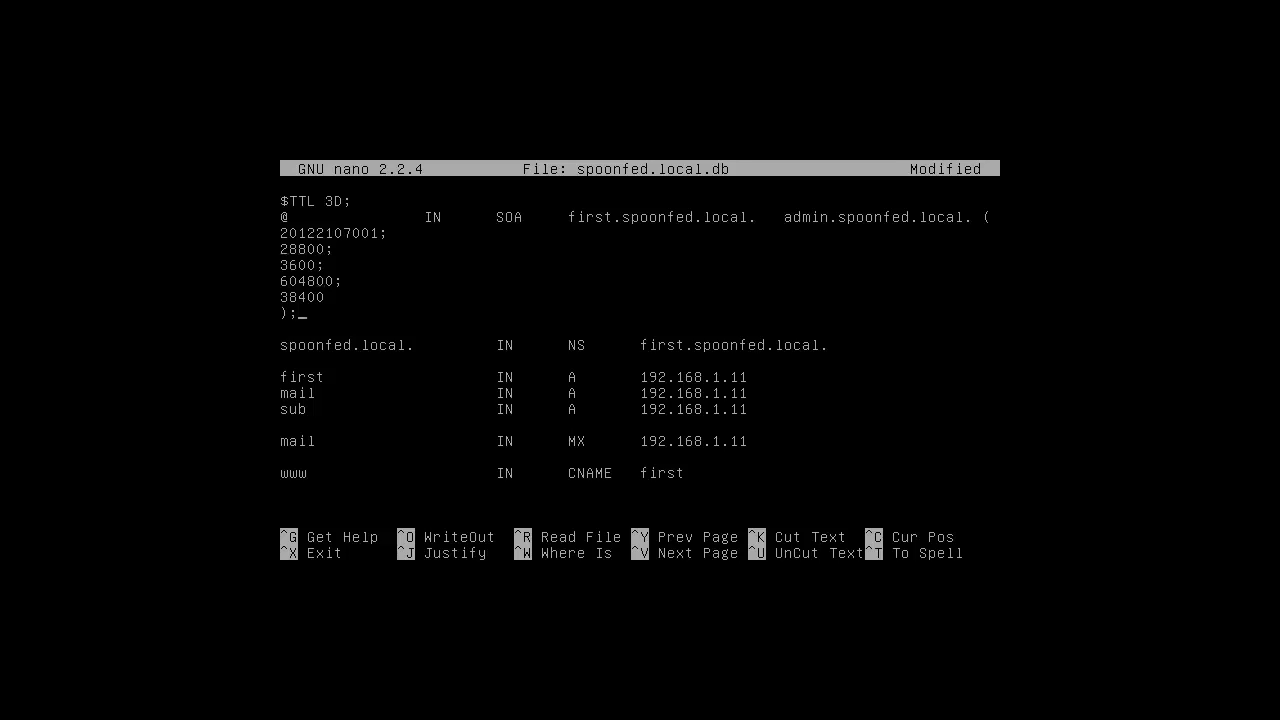
key("Up")
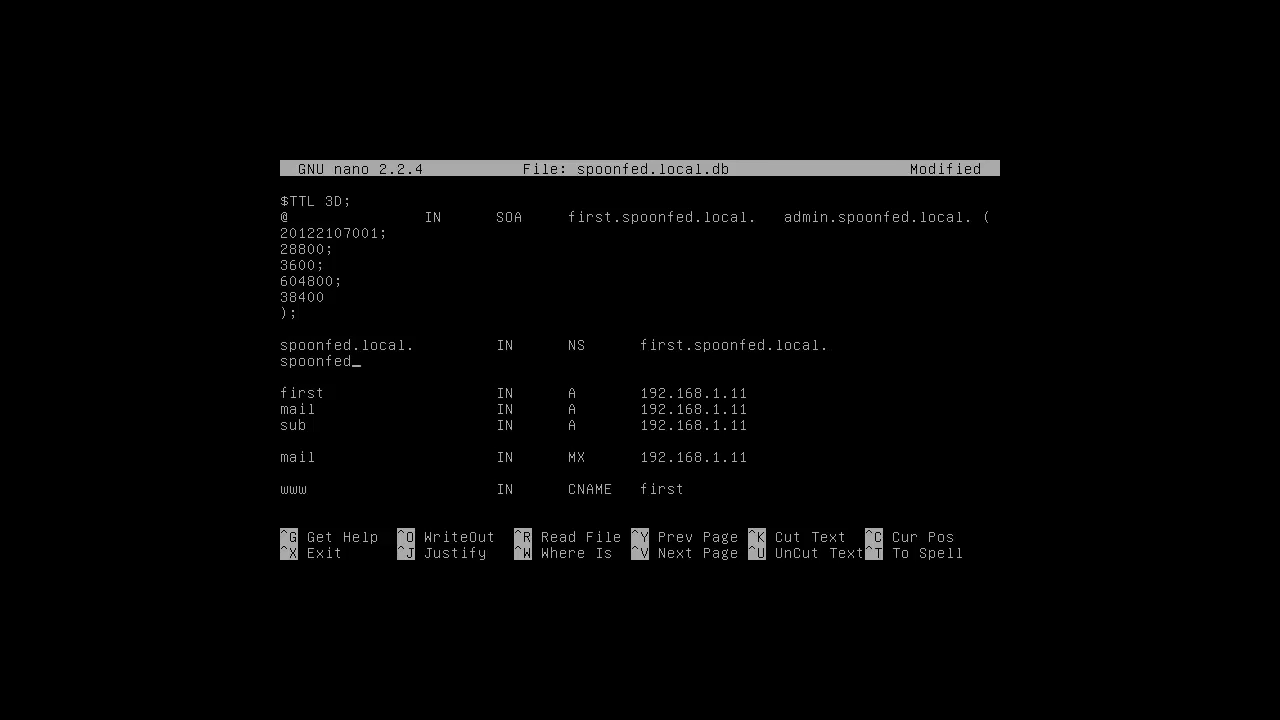
Complete the record spoonfed.local. IN NS second.spoonfed.local.
type(".local.")
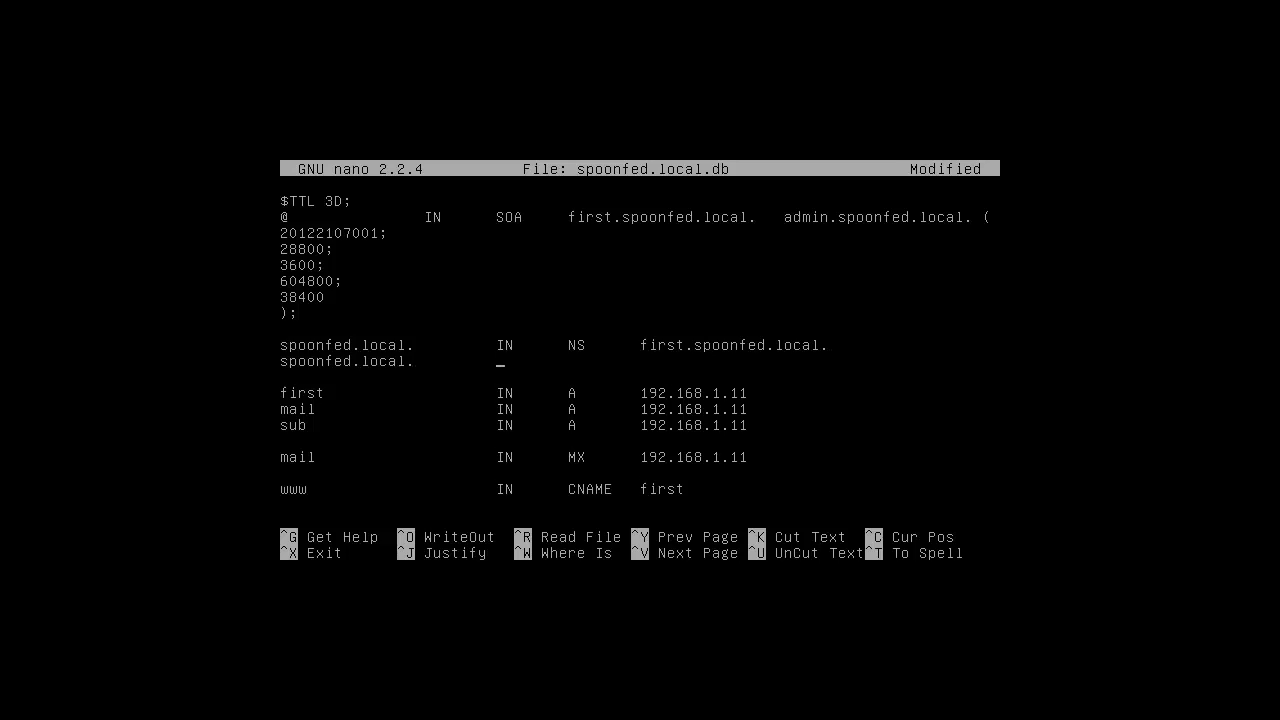
type("IN\tNS")
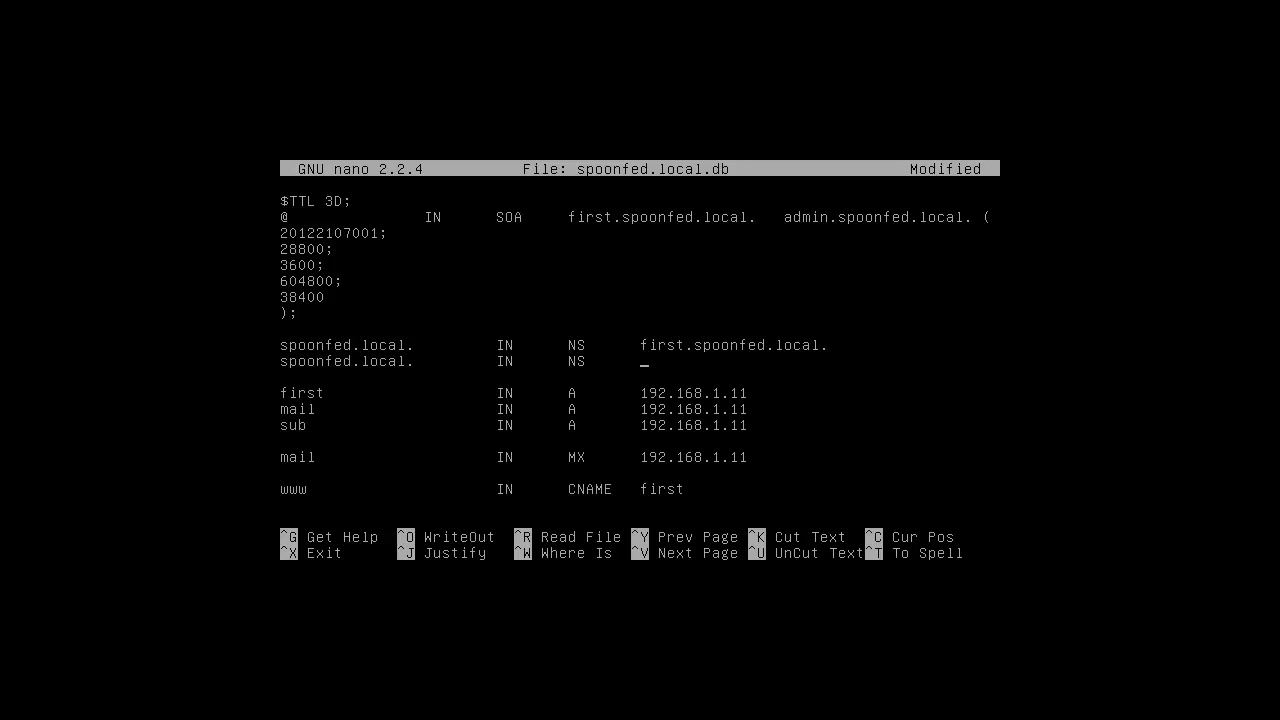
type("s")
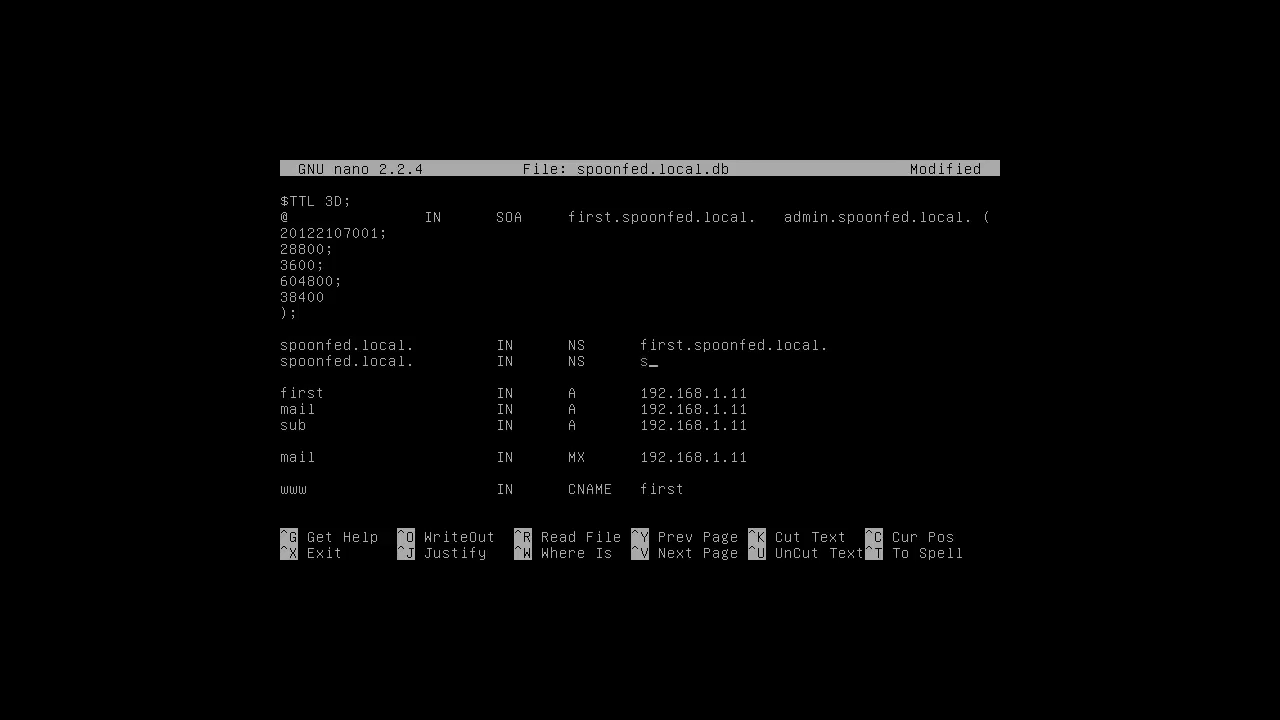
type("econd.spoonfed.")
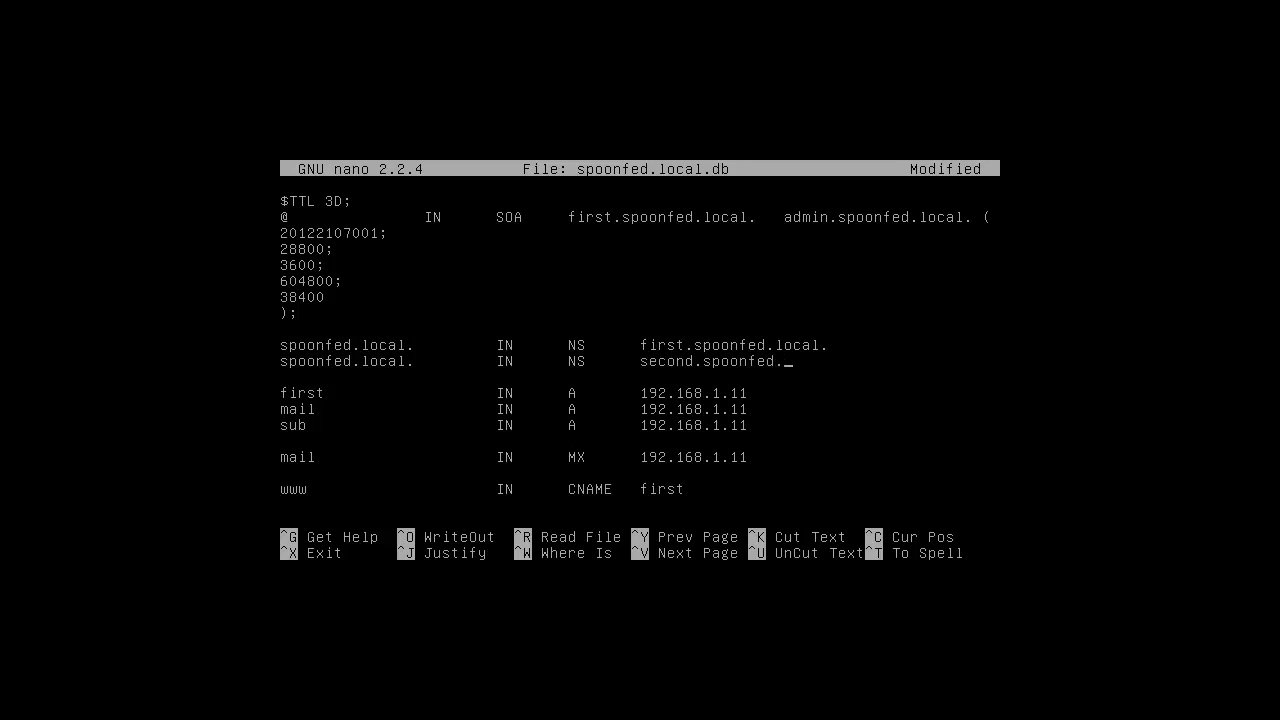
type("local.")
type("second                  IN      A")
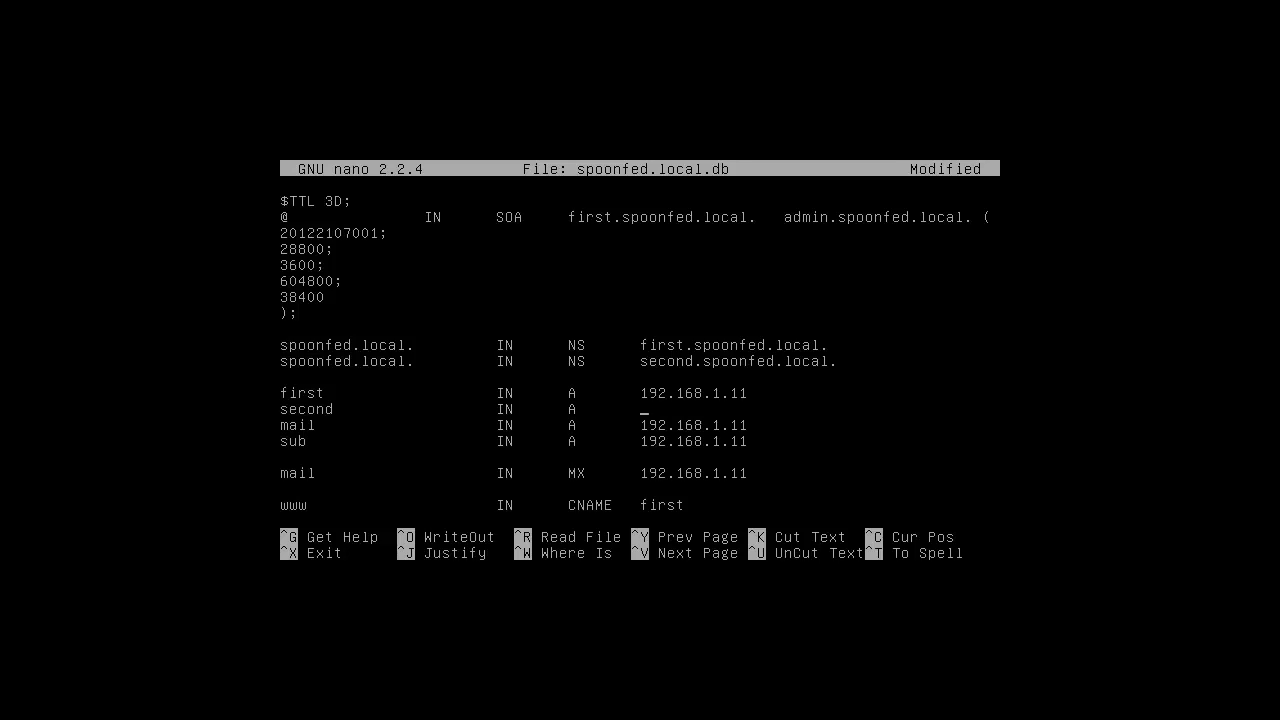
Add the A record for second pointing to 192.168.1.11 under first.
type("192.168.1.11")
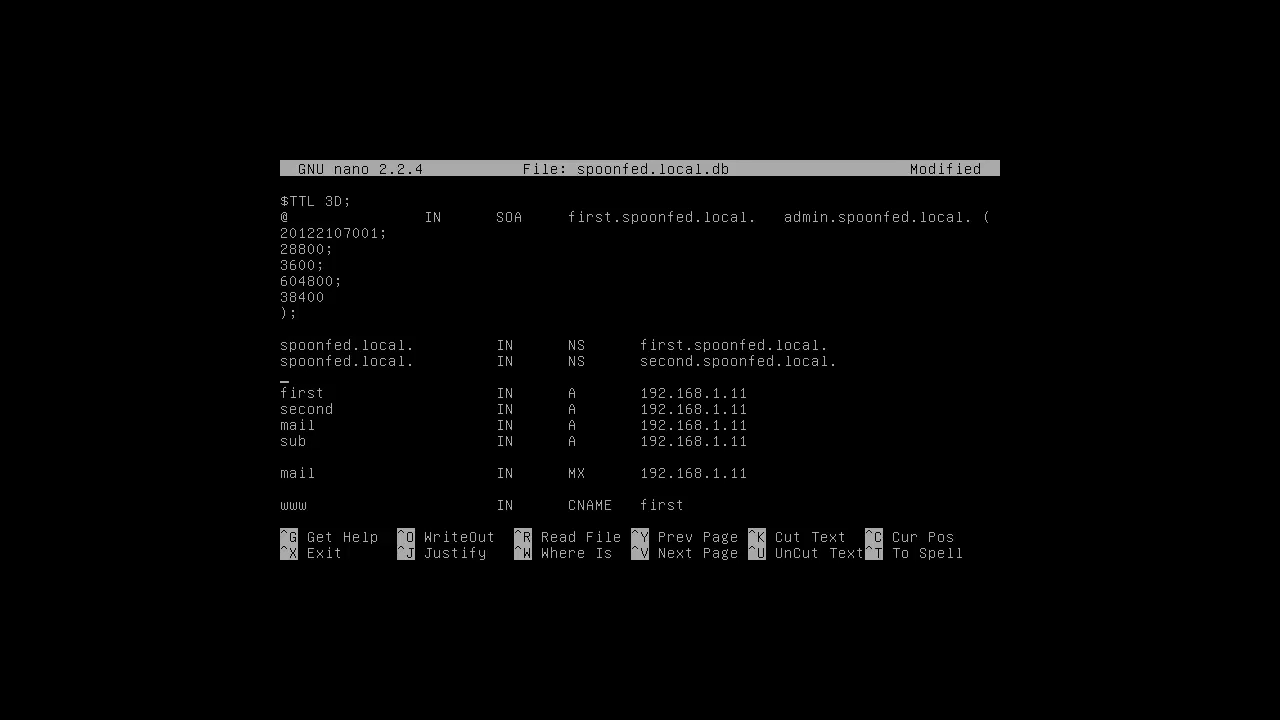
Add 'ftp IN A 192.168.1.11' on a new line below the sub record.
left_click(750, 392)
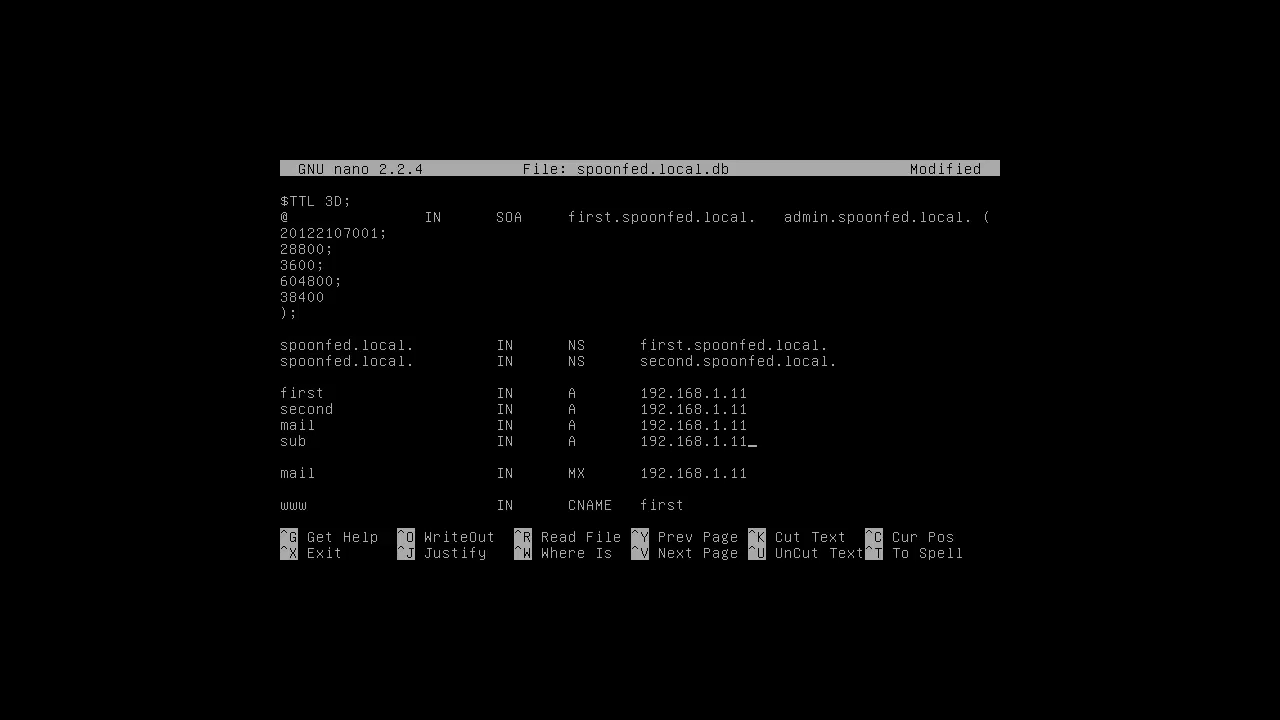
type("f")
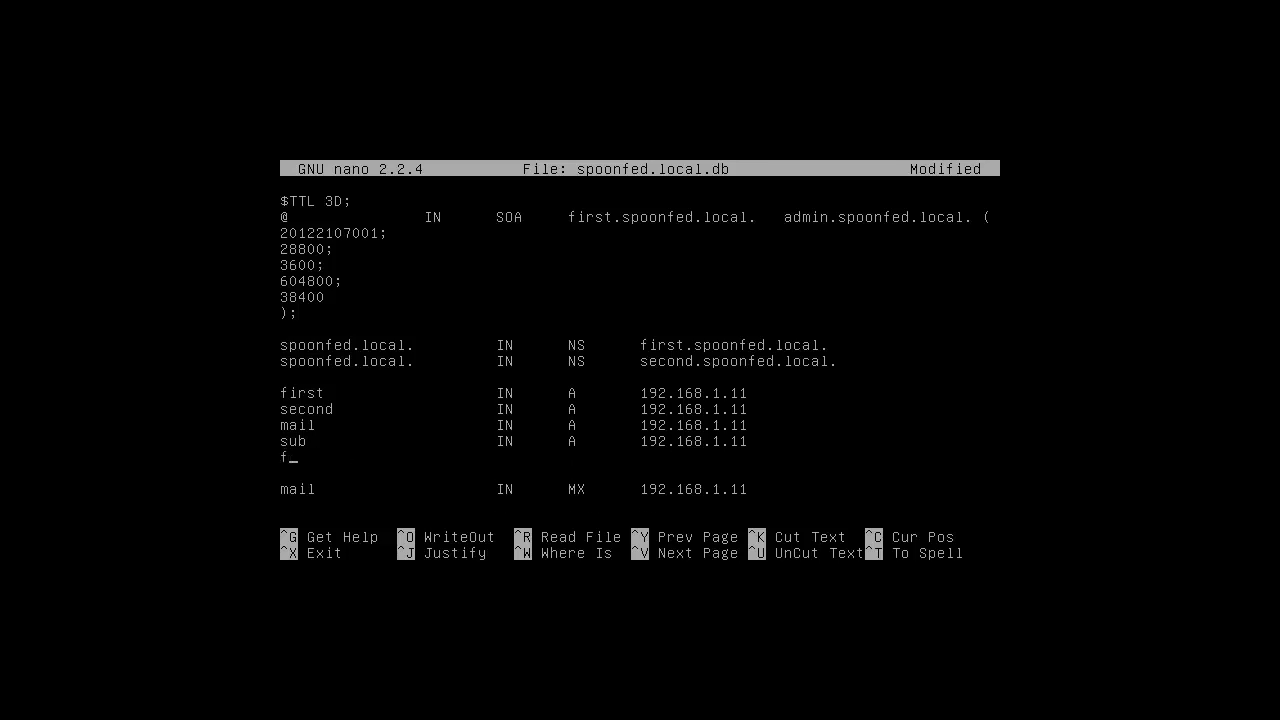
type("tp")
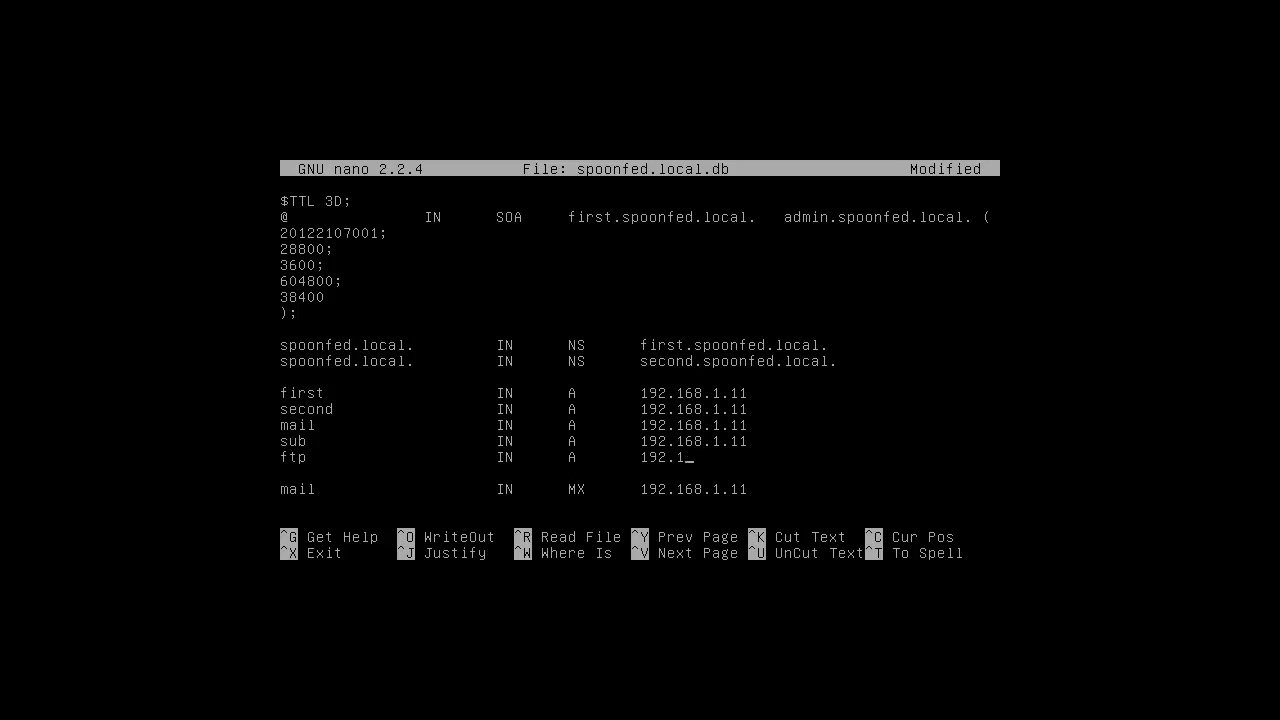
type("68.1.11")
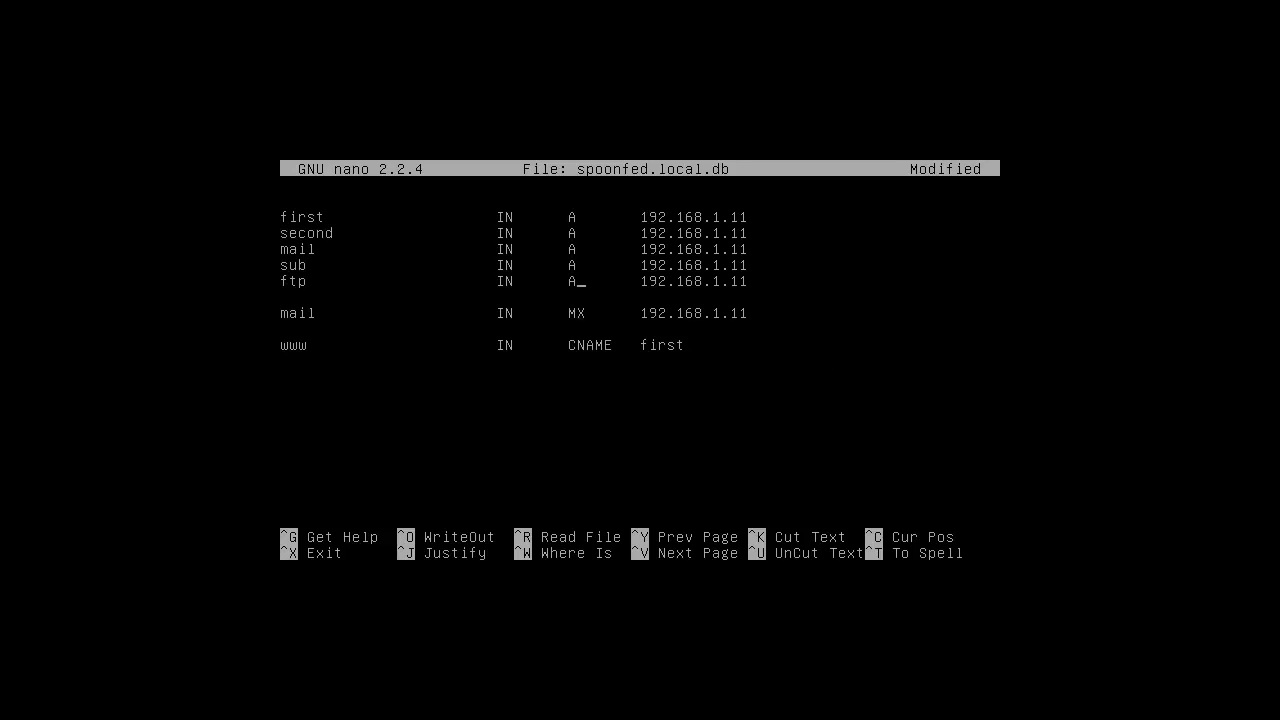
key("Enter")
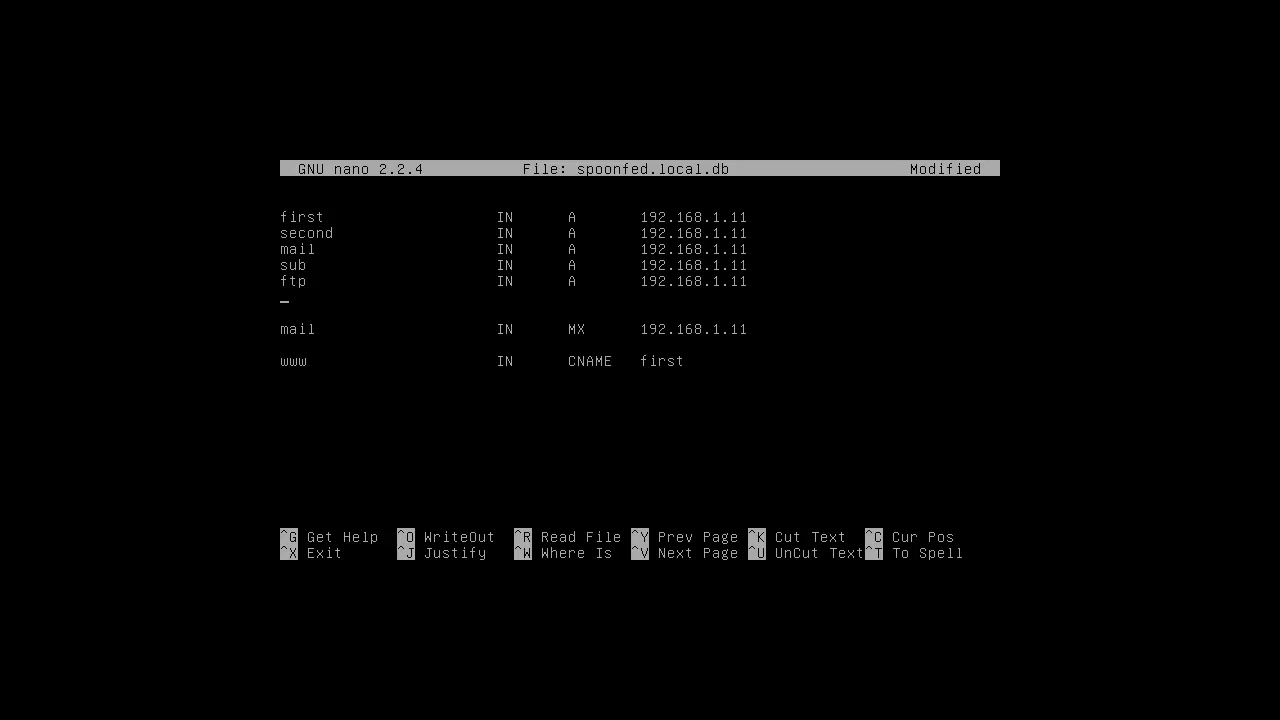
type("Wind")
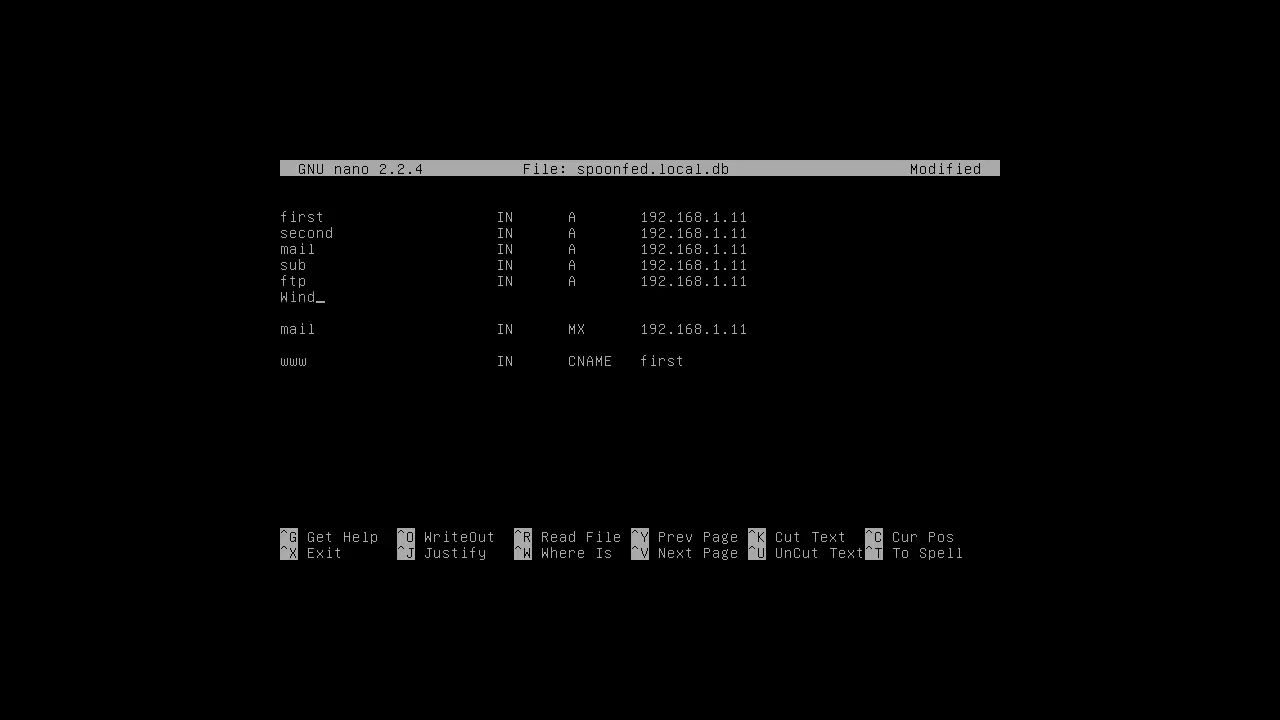
type("ows7")
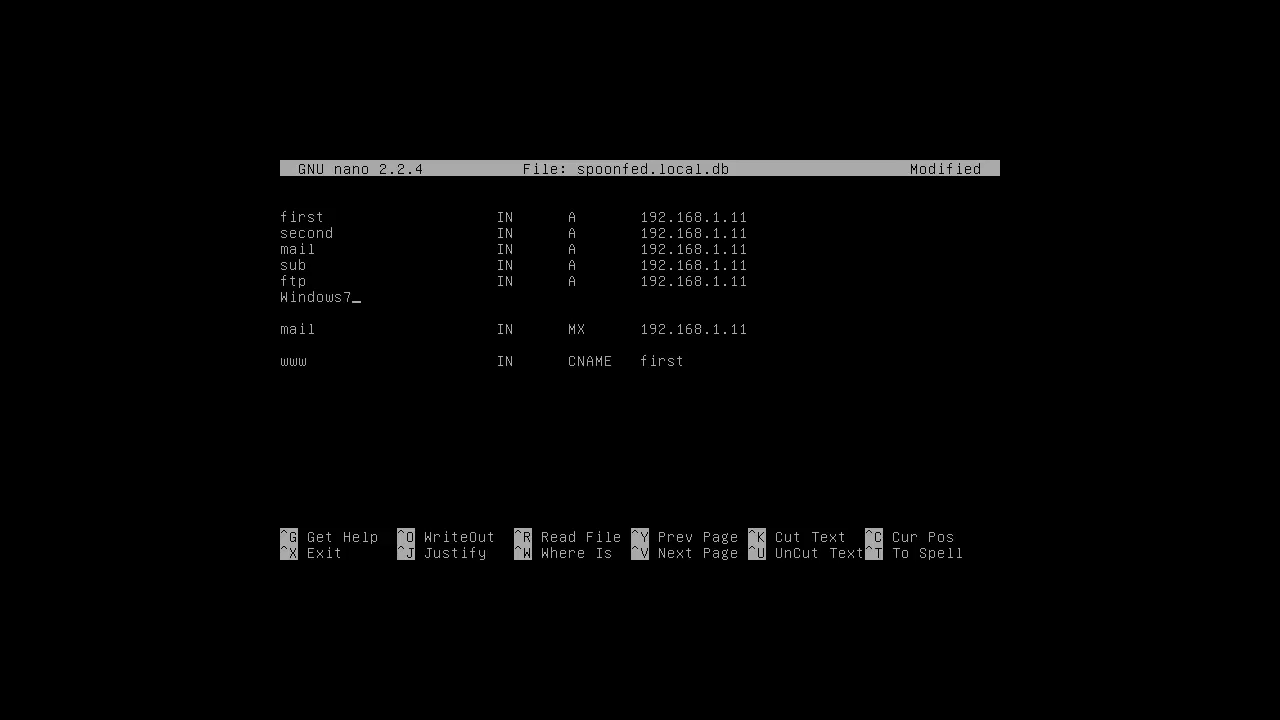
type("IN")
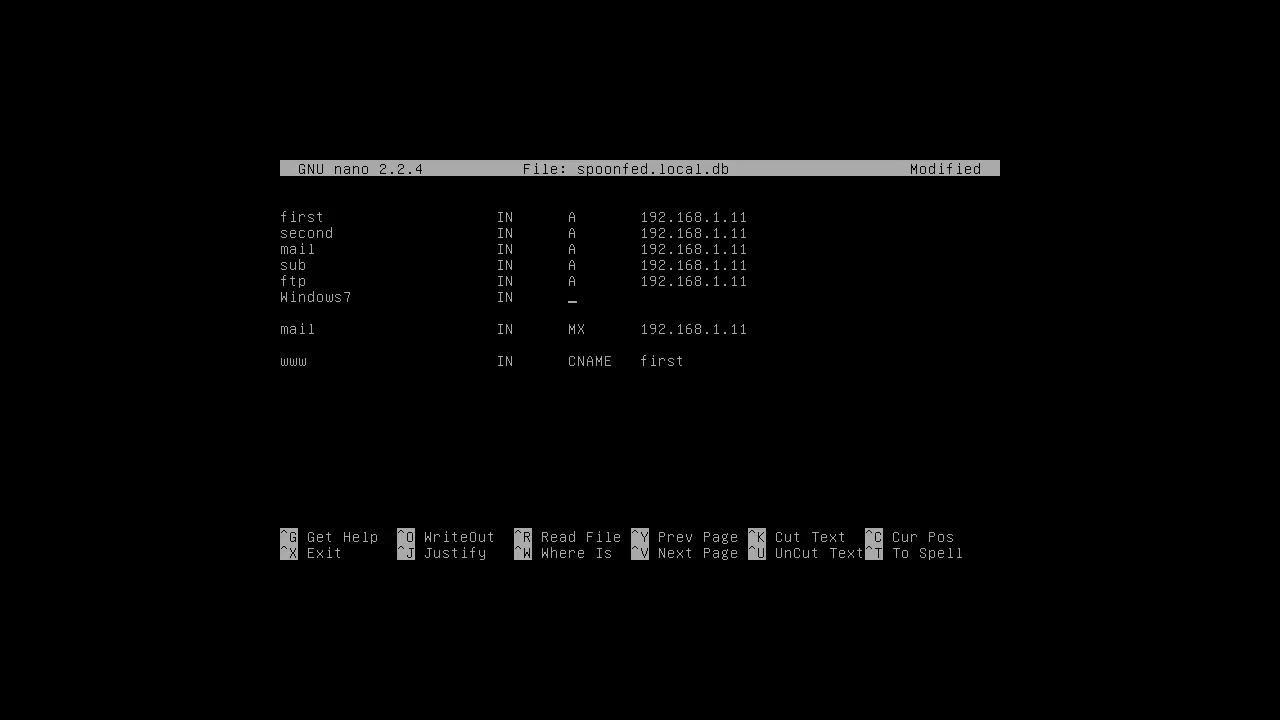
type("A\t192.16")
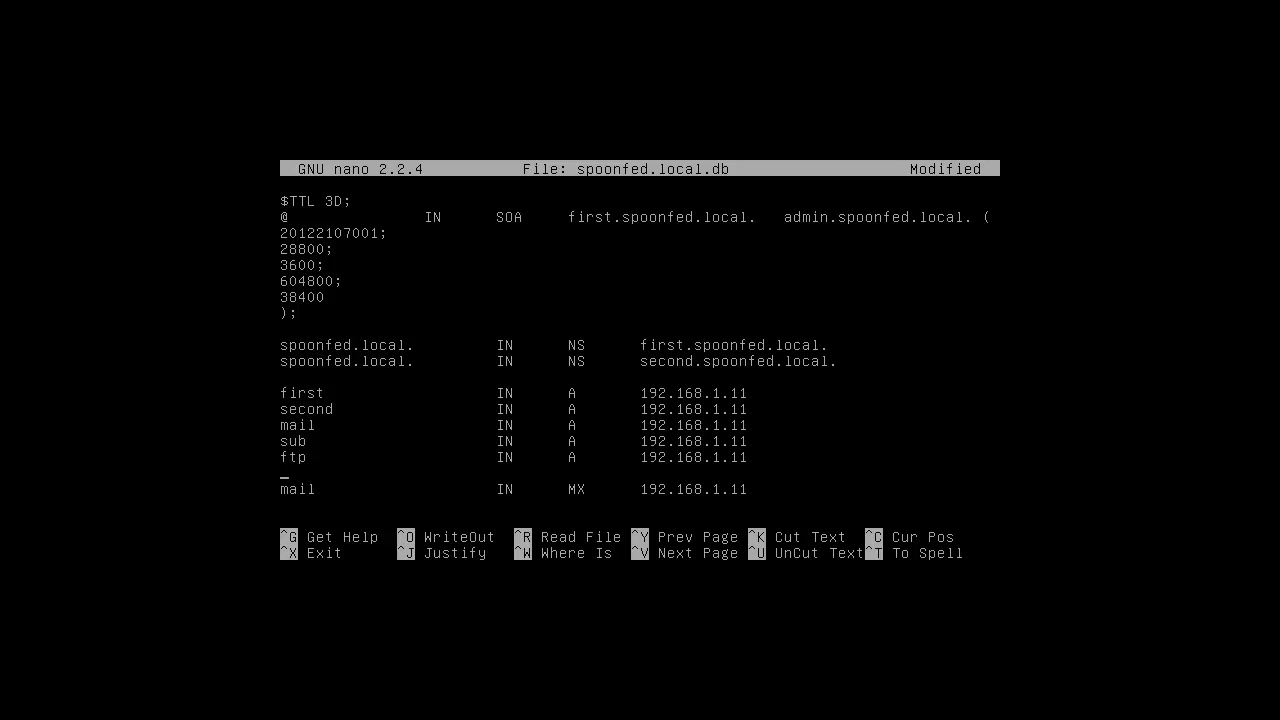
scroll("down", 3)
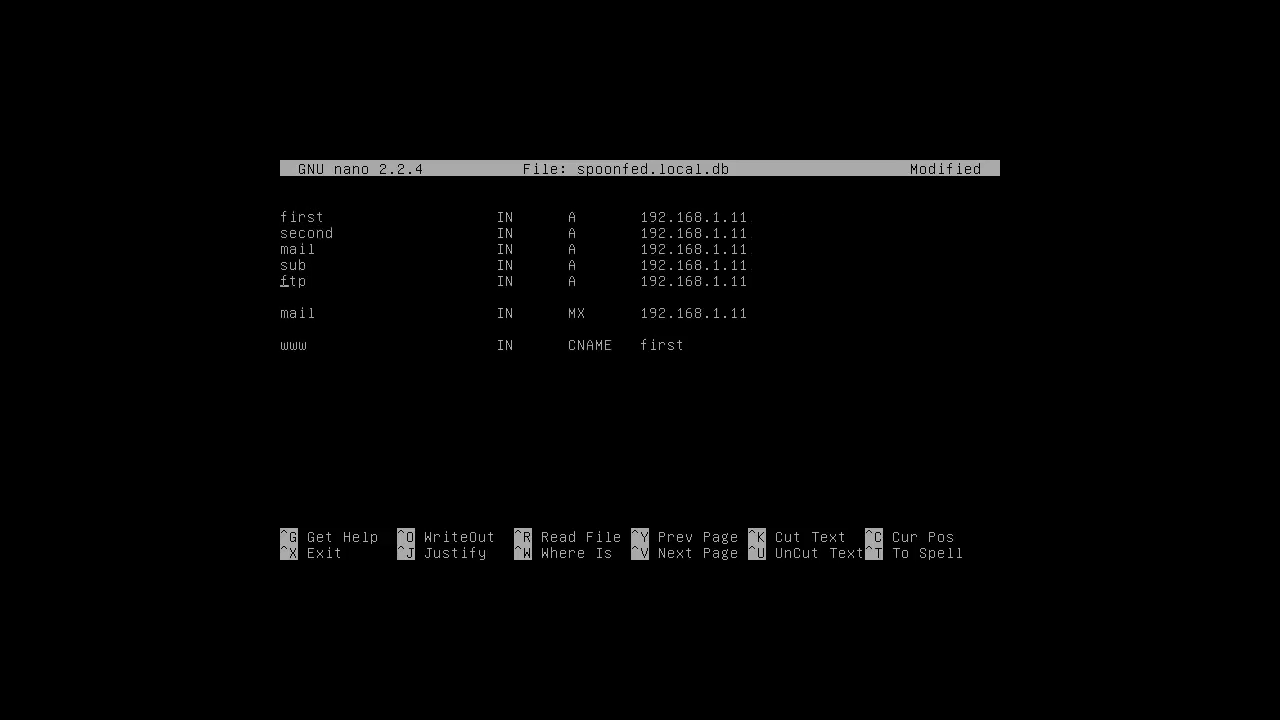
type("media")
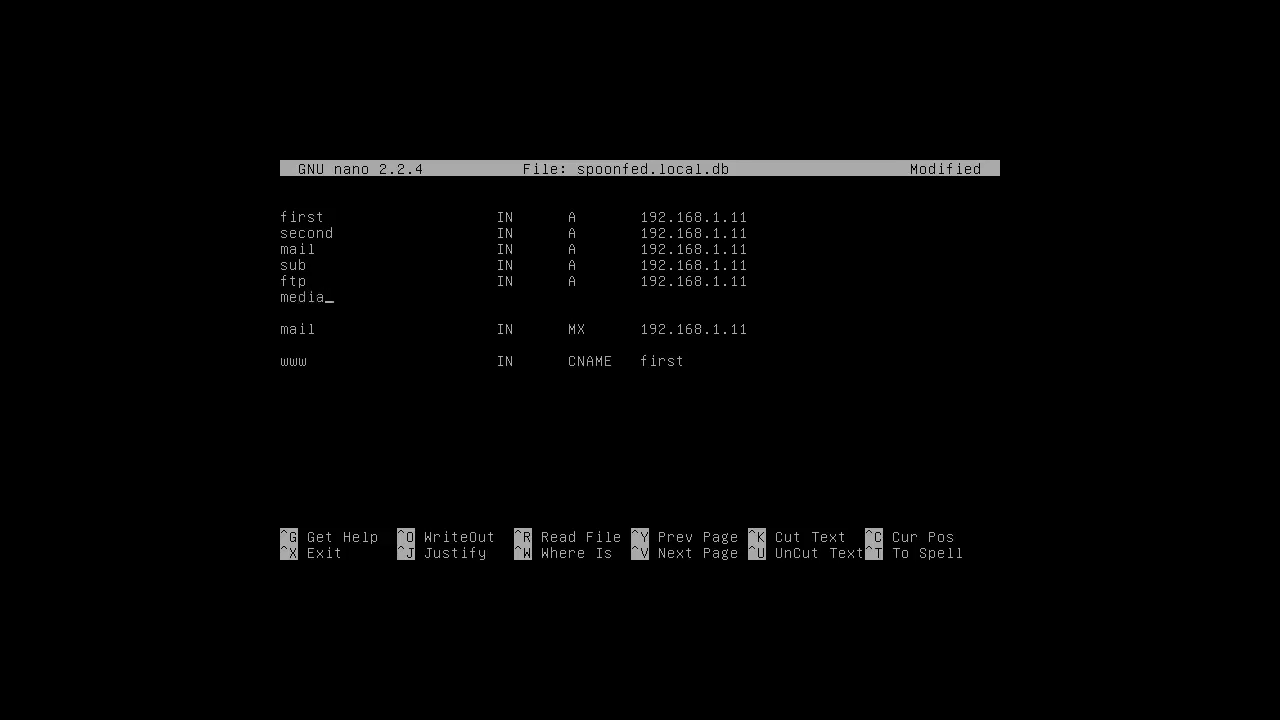
key("Backspace")
type("upstr")
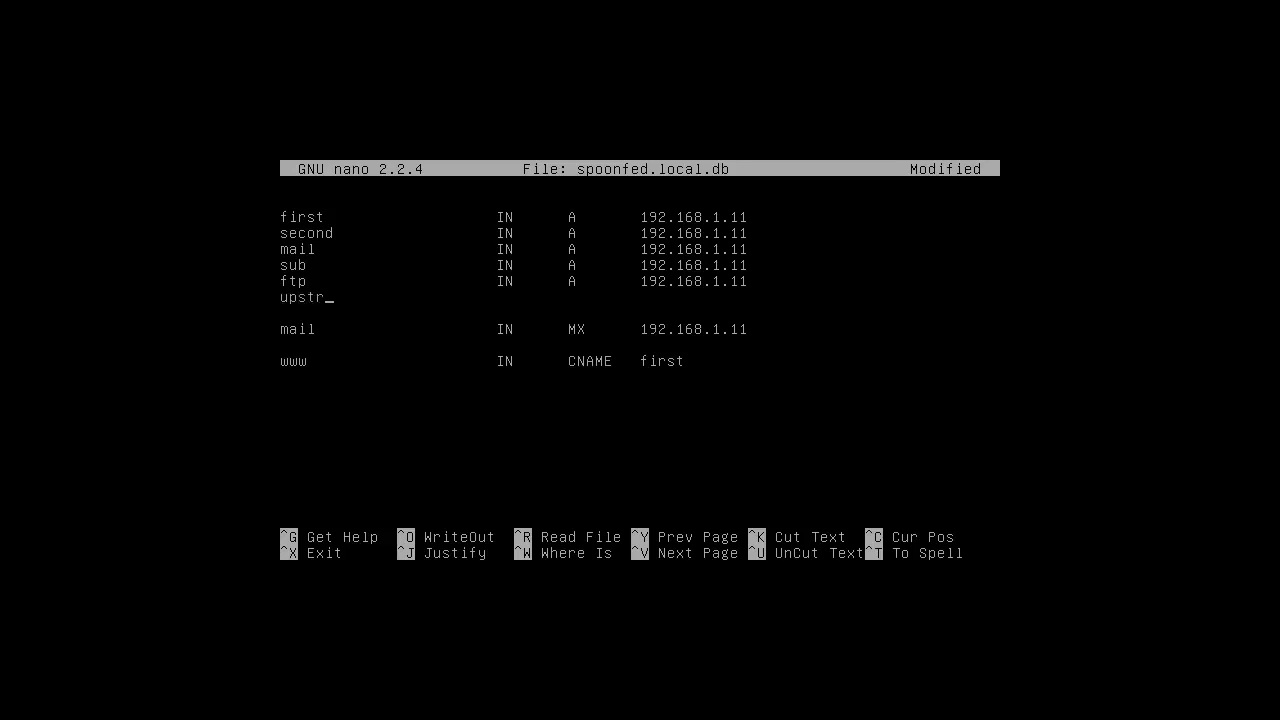
type("i")
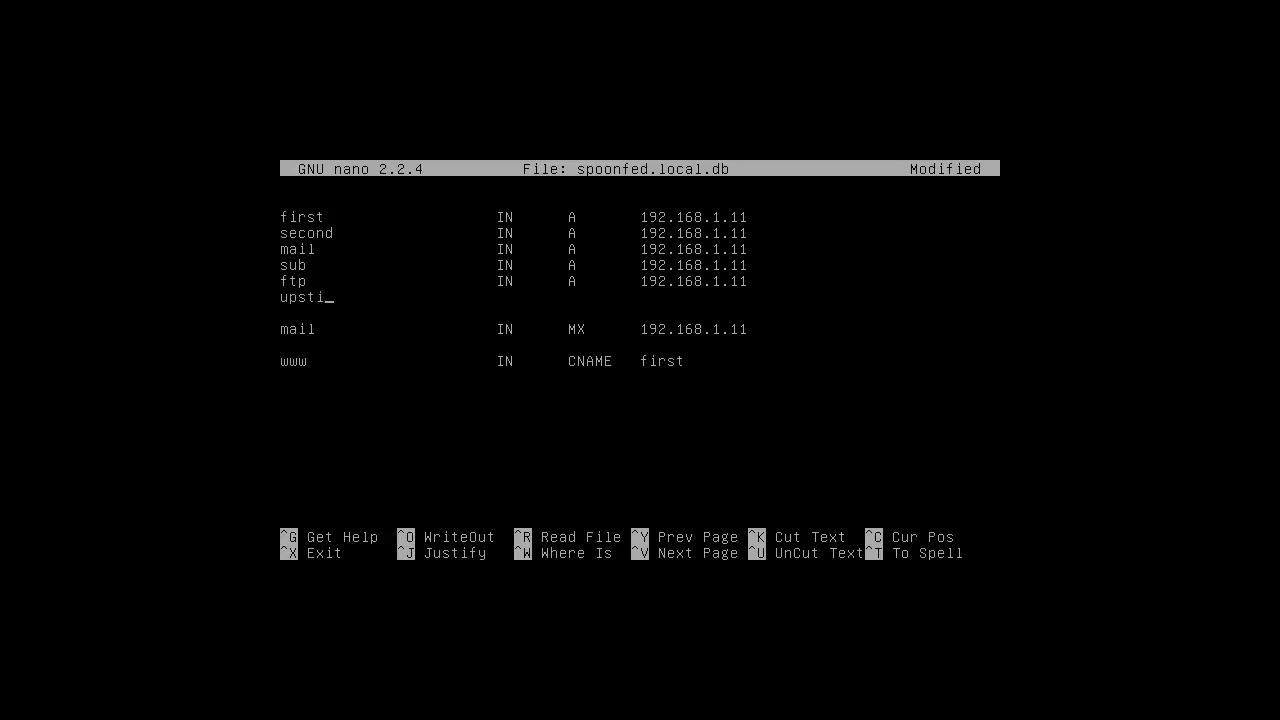
type("airs")
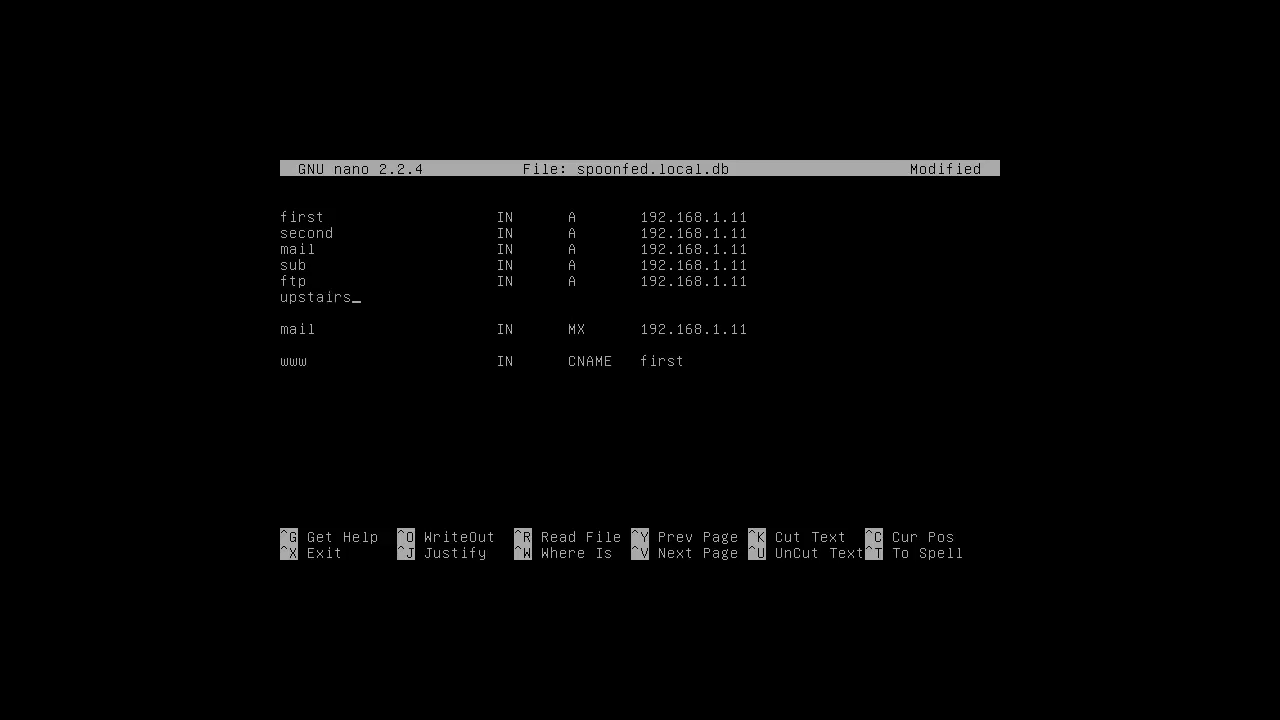
type("print")
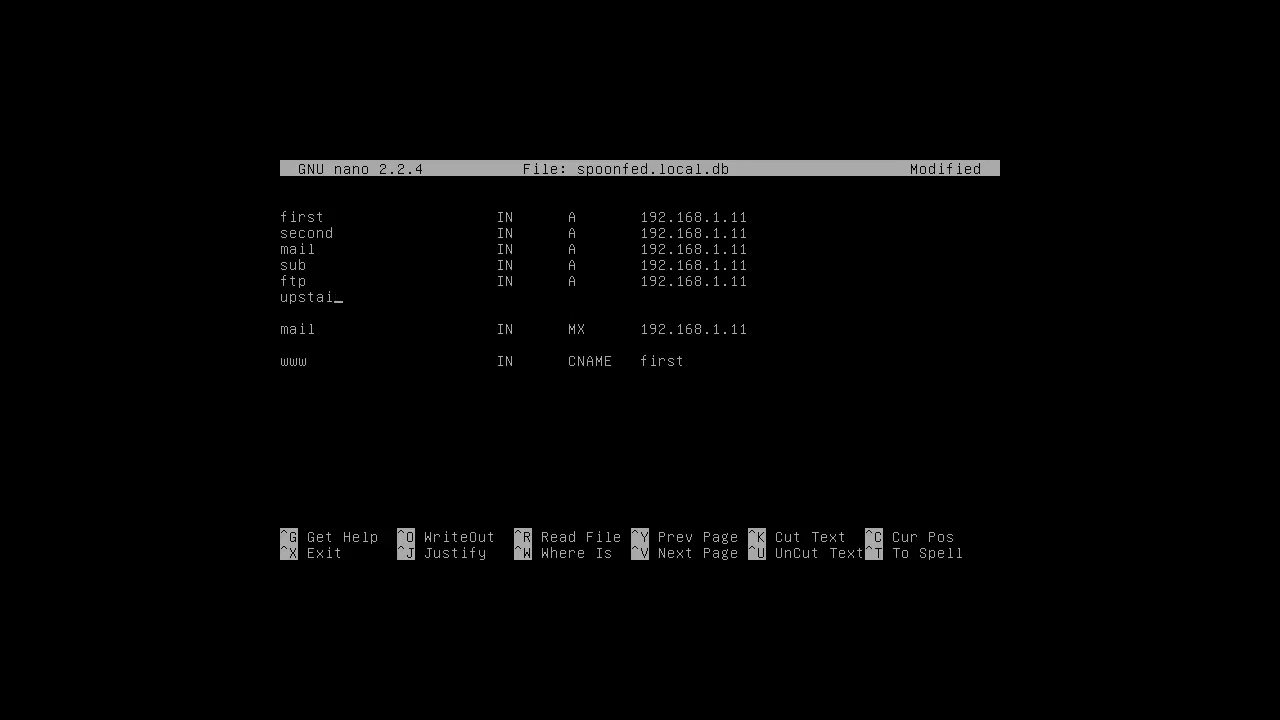
type("rs-p")
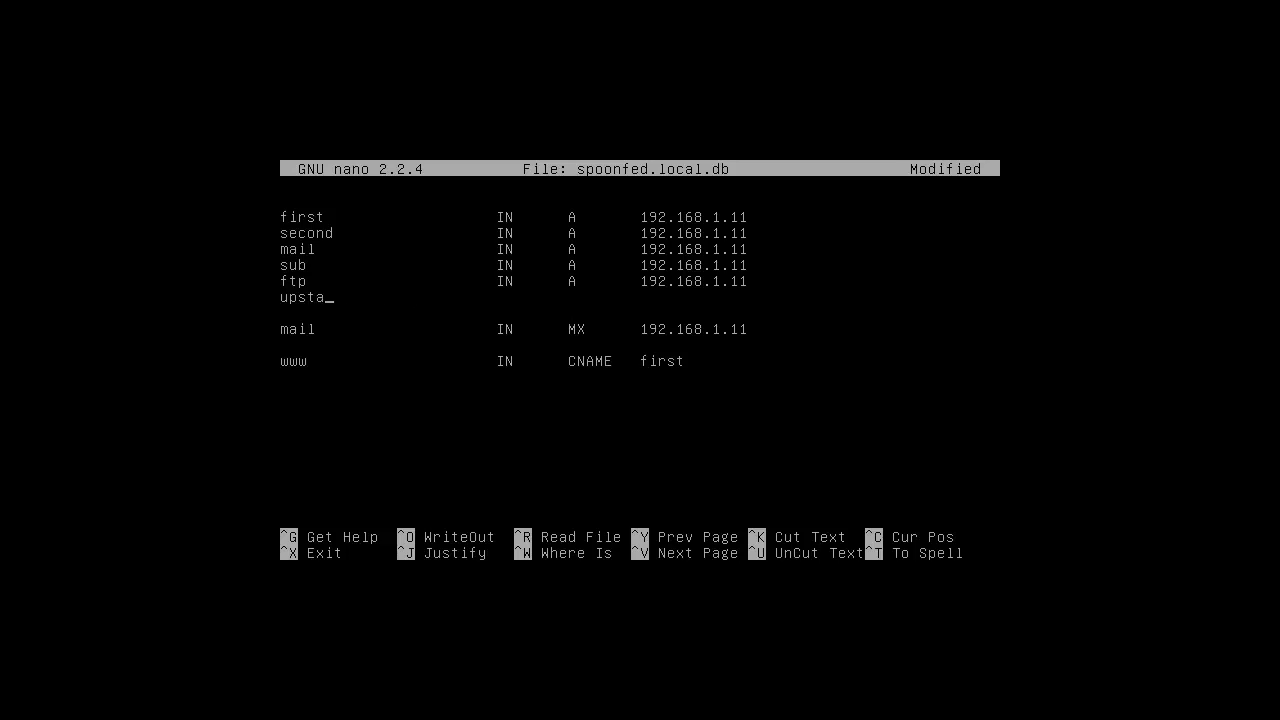
key("Backspace")
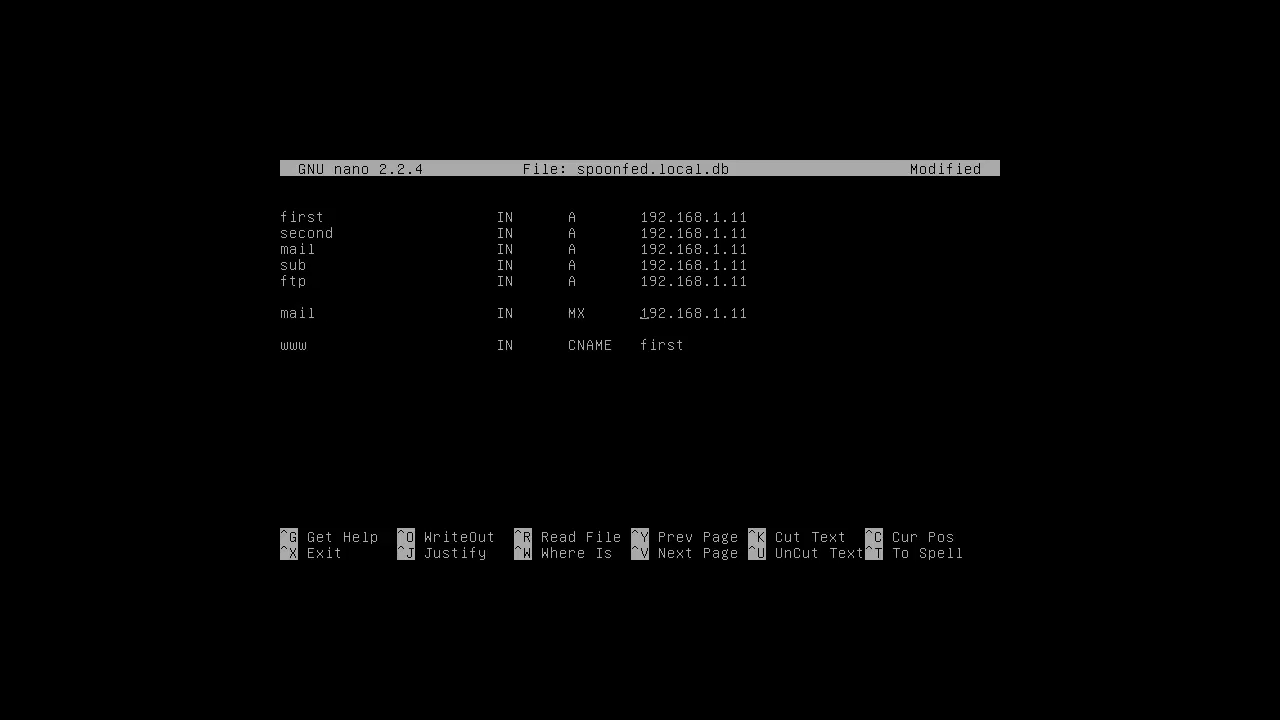
Give the mail MX record priority 0 before 192.168.1.11.
type("01")
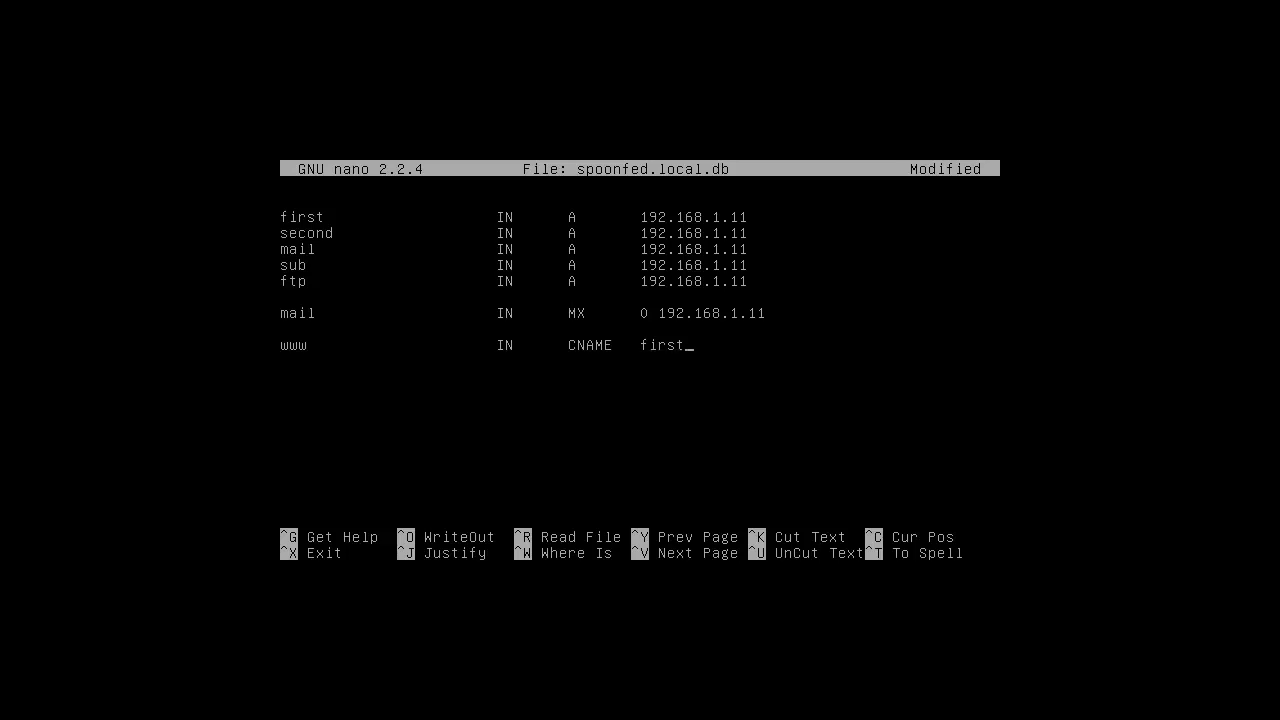
Point the www CNAME at spoonfed.local. in place of first.
type("spoonfe")
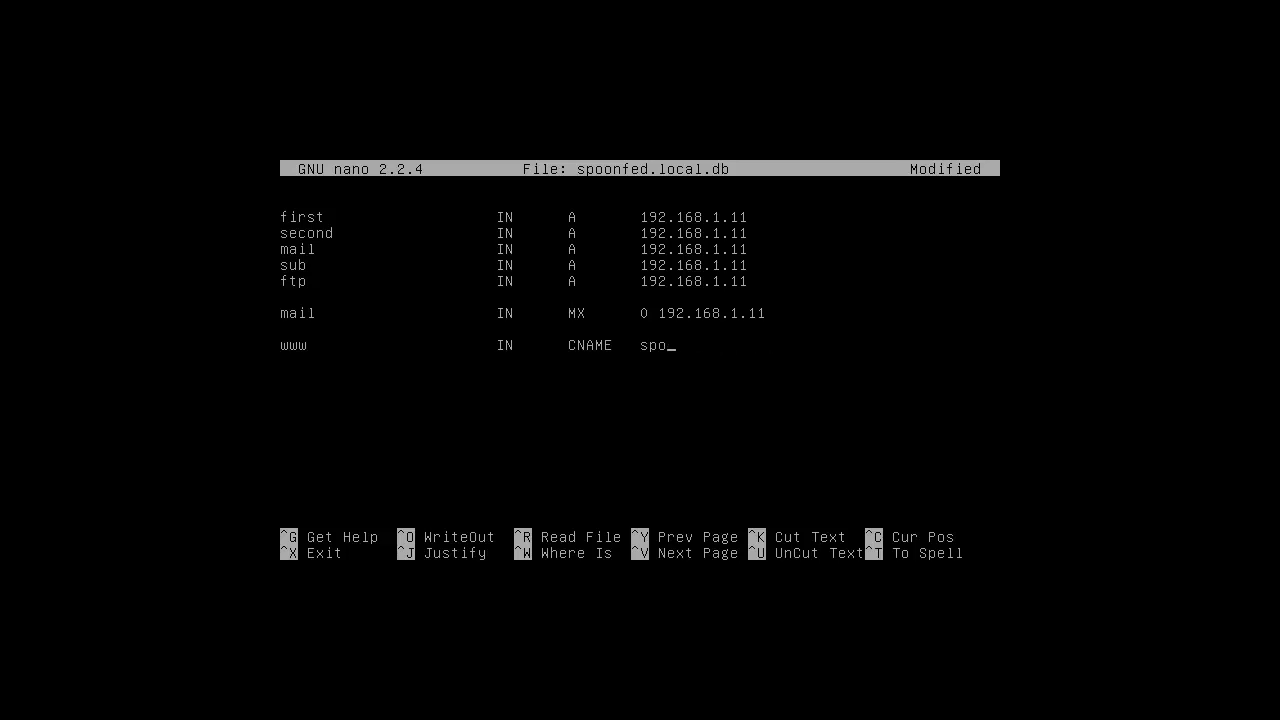
type("192.1")
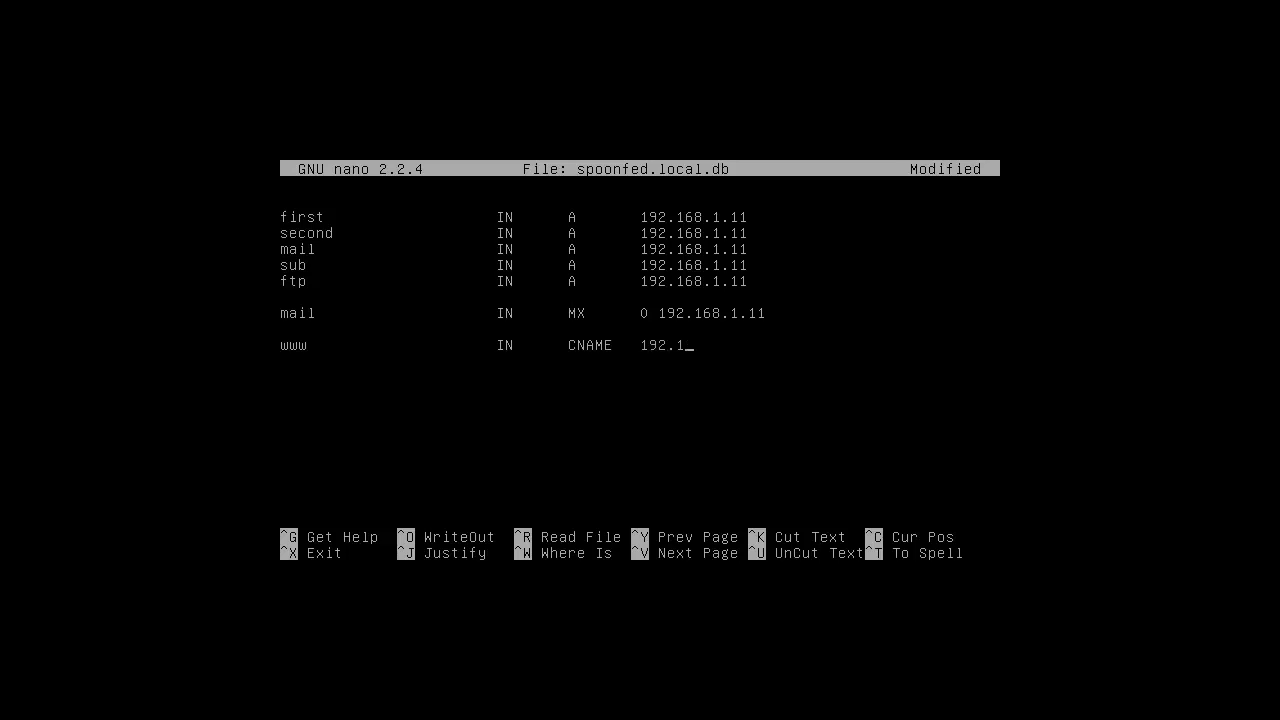
type("68.1.11")
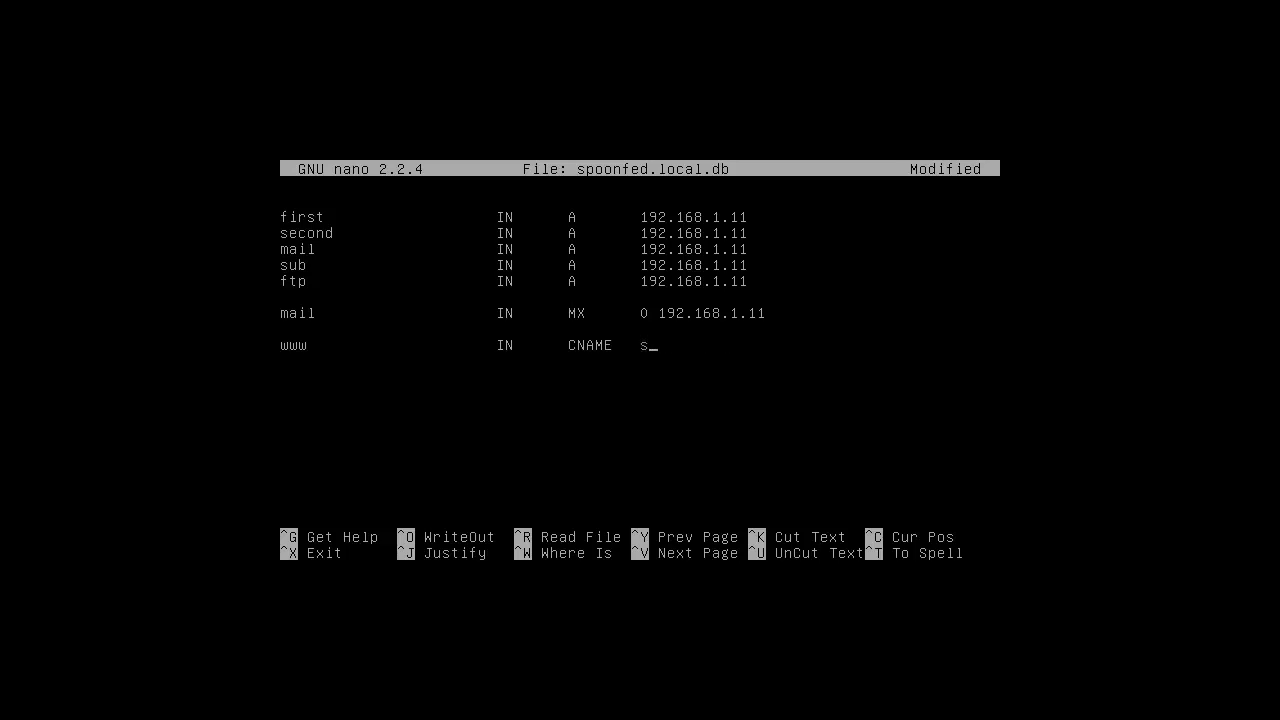
type("poonfed.")
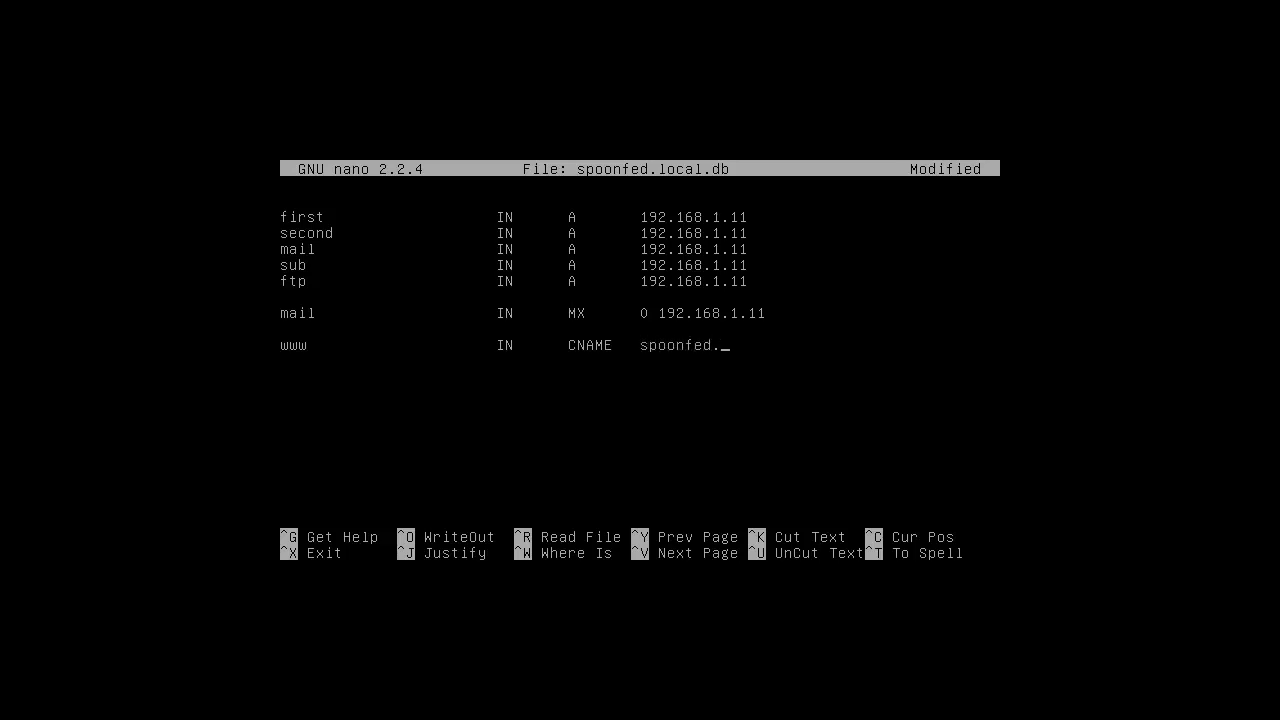
type("local.")
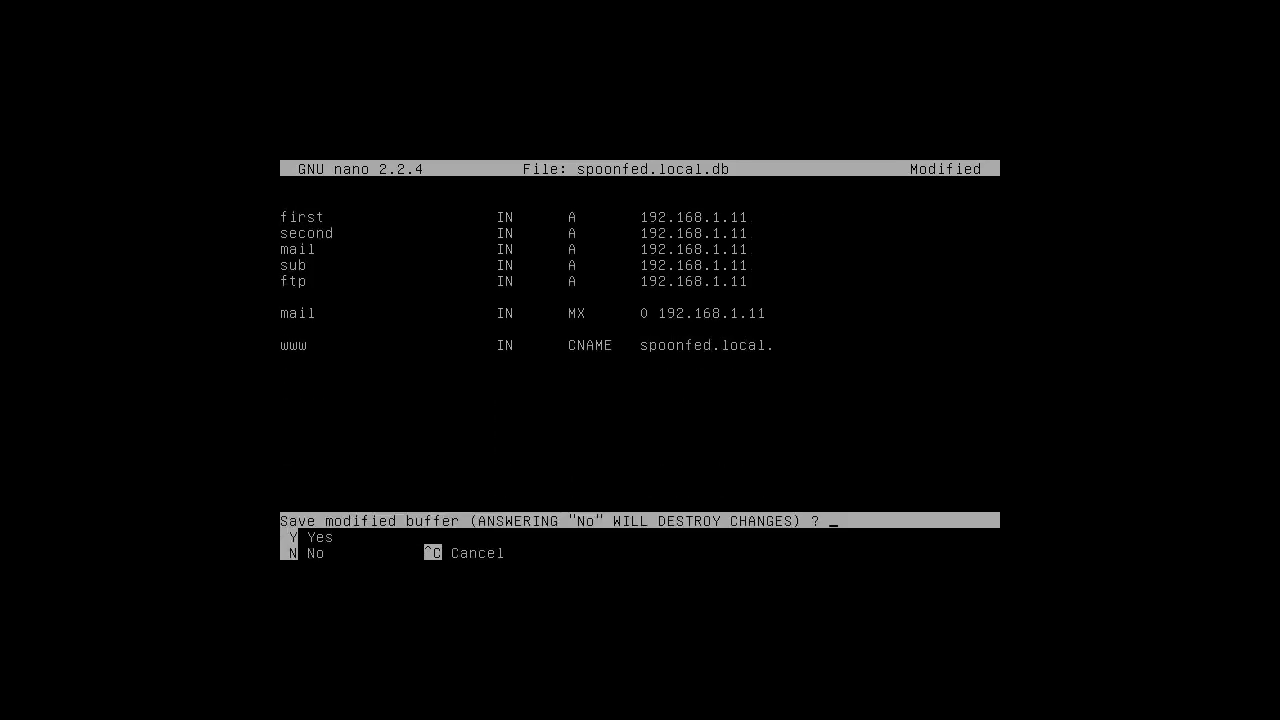
Save spoonfed.local.db (21 lines written) and exit nano to the shell.
key("y")
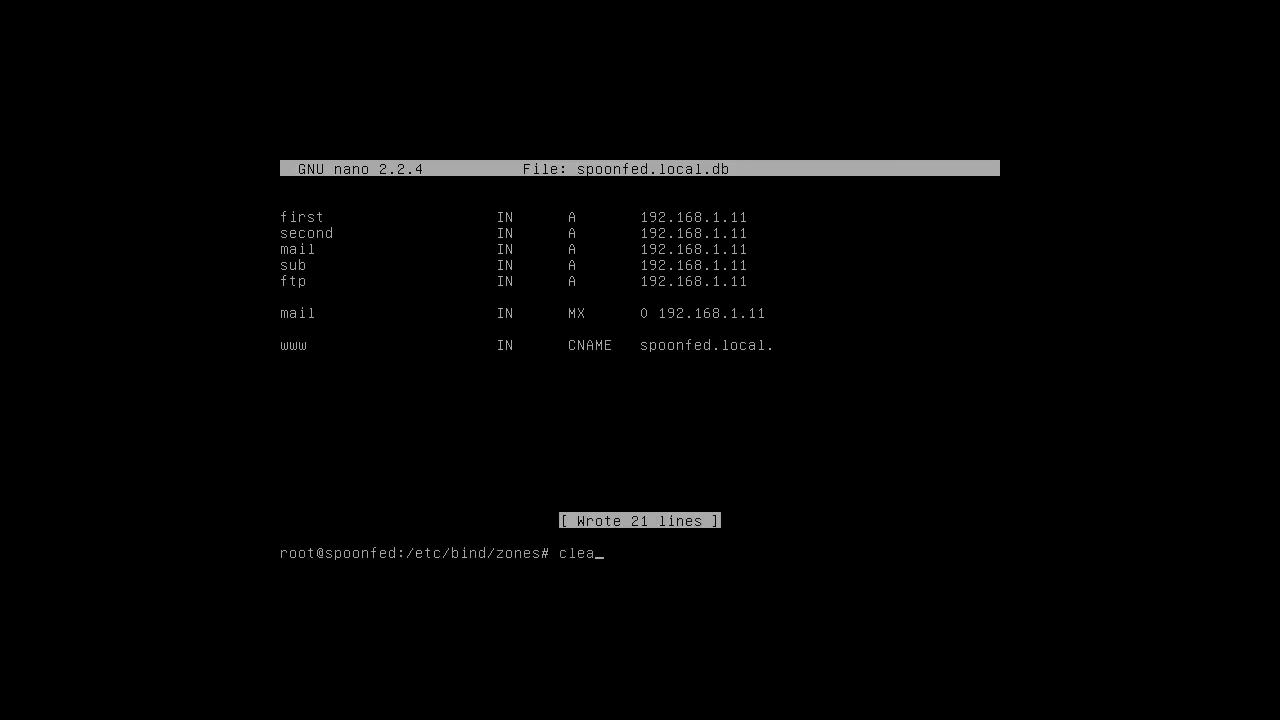